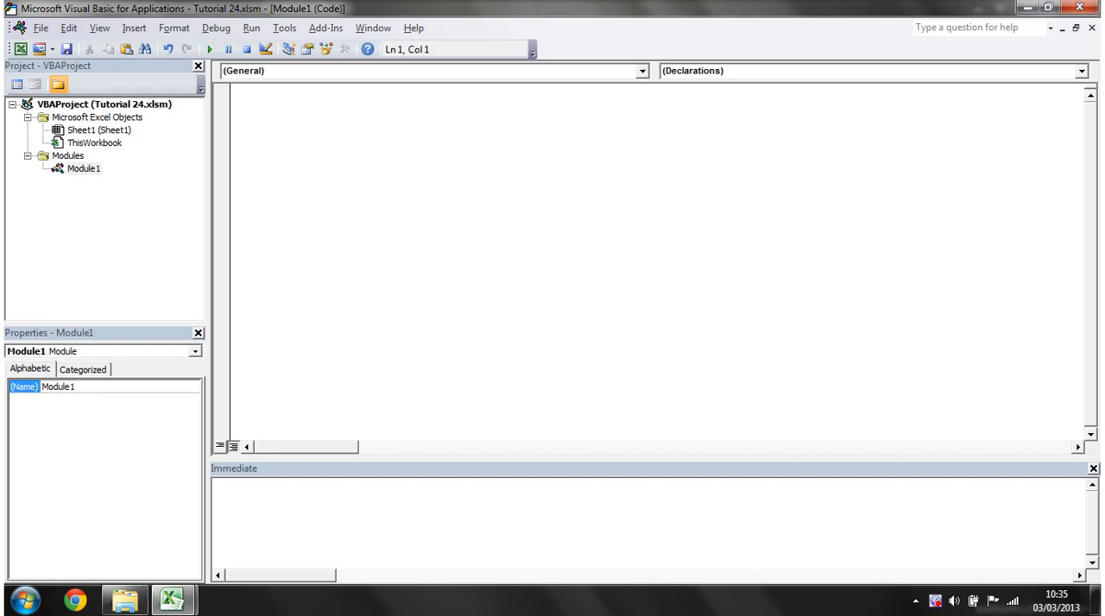
Step: Write Sub matty with Dim myArray(9, 9) As String in Module1
click(240, 92)
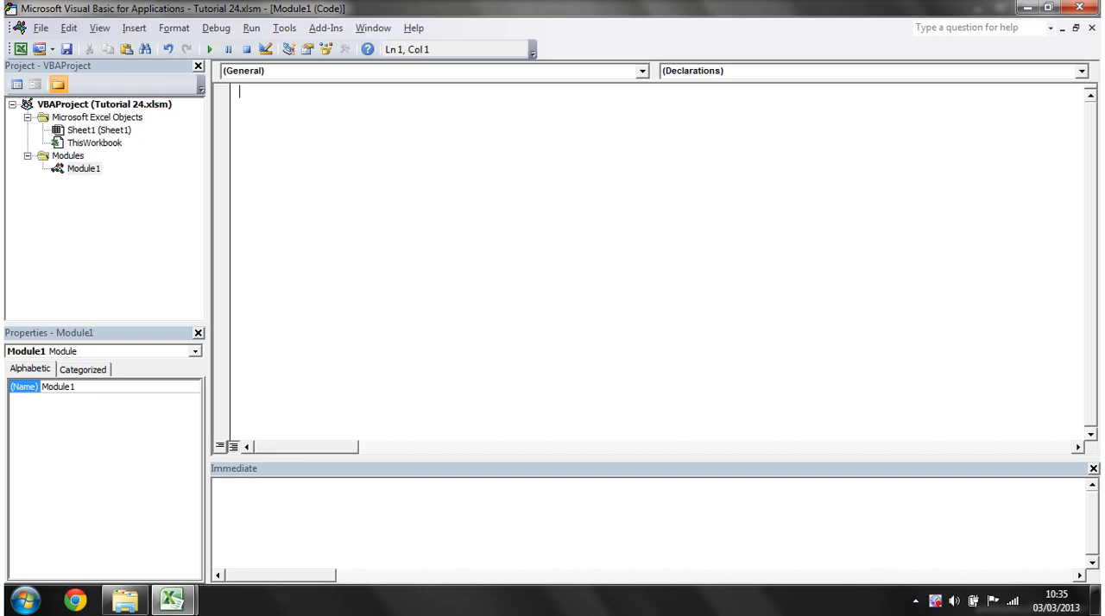
text(su)
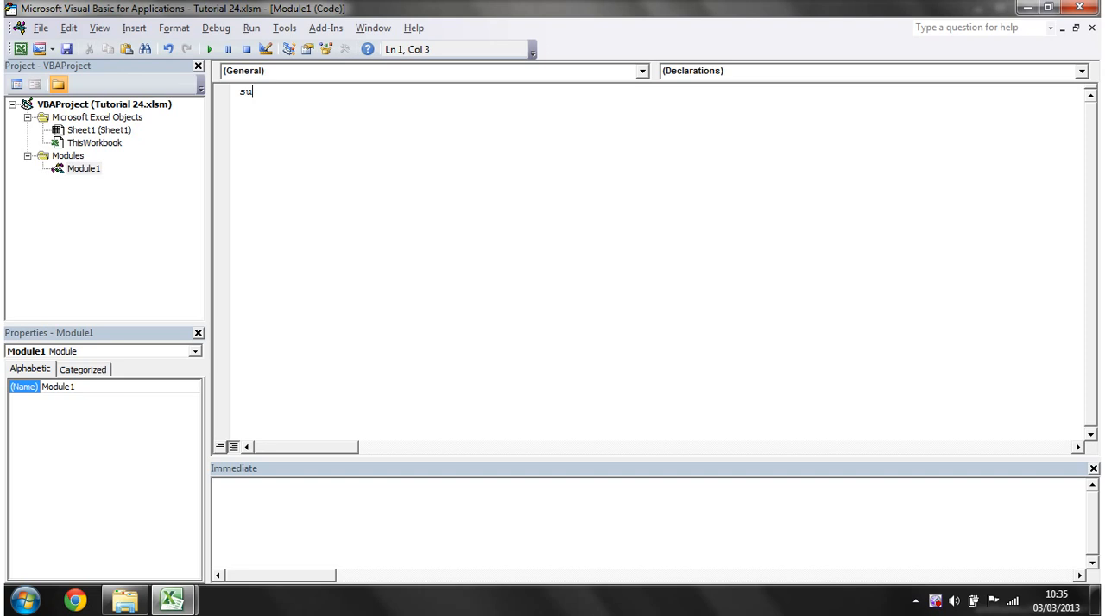
text(b matty()
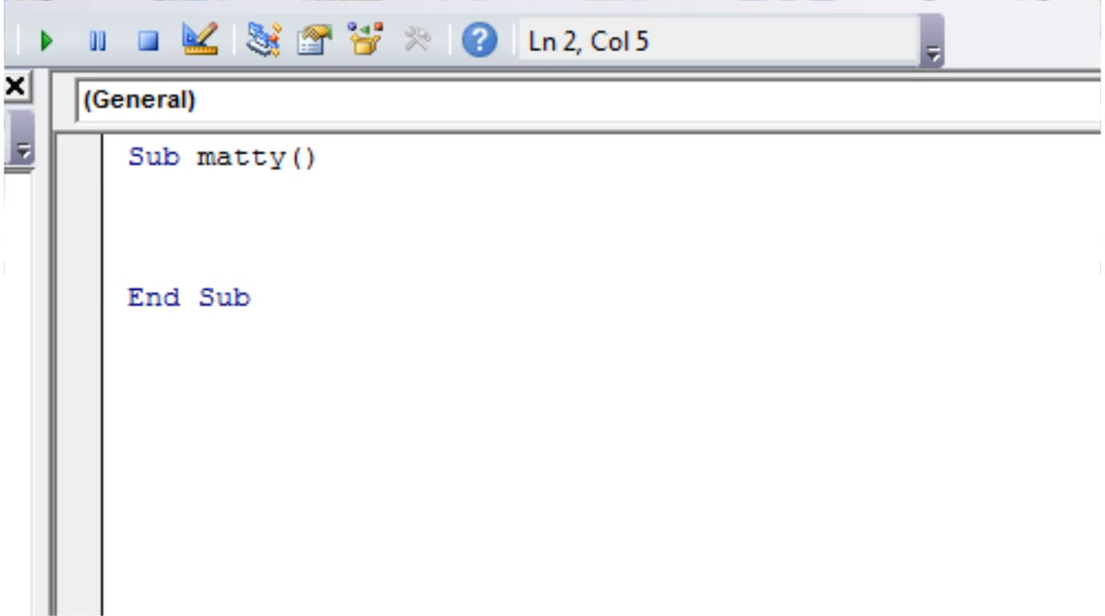
text(dim my)
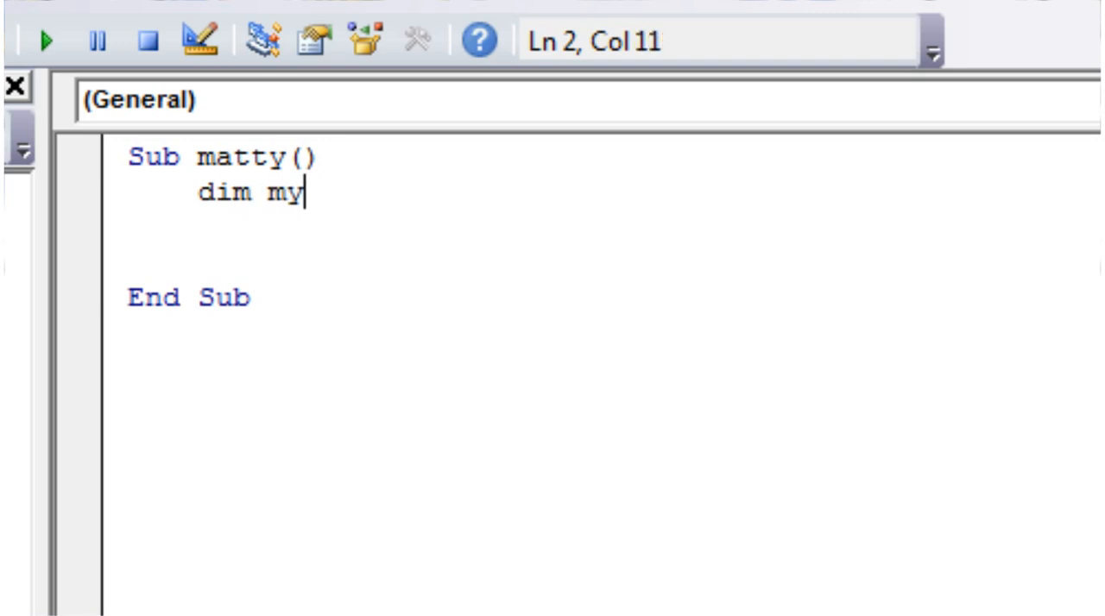
text(Array)
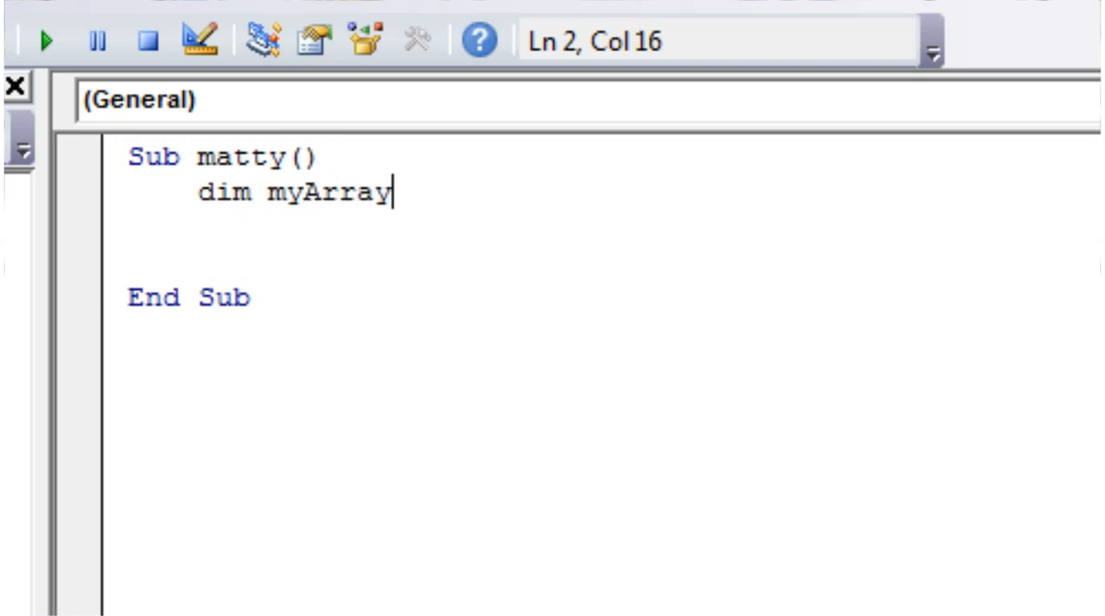
text(()
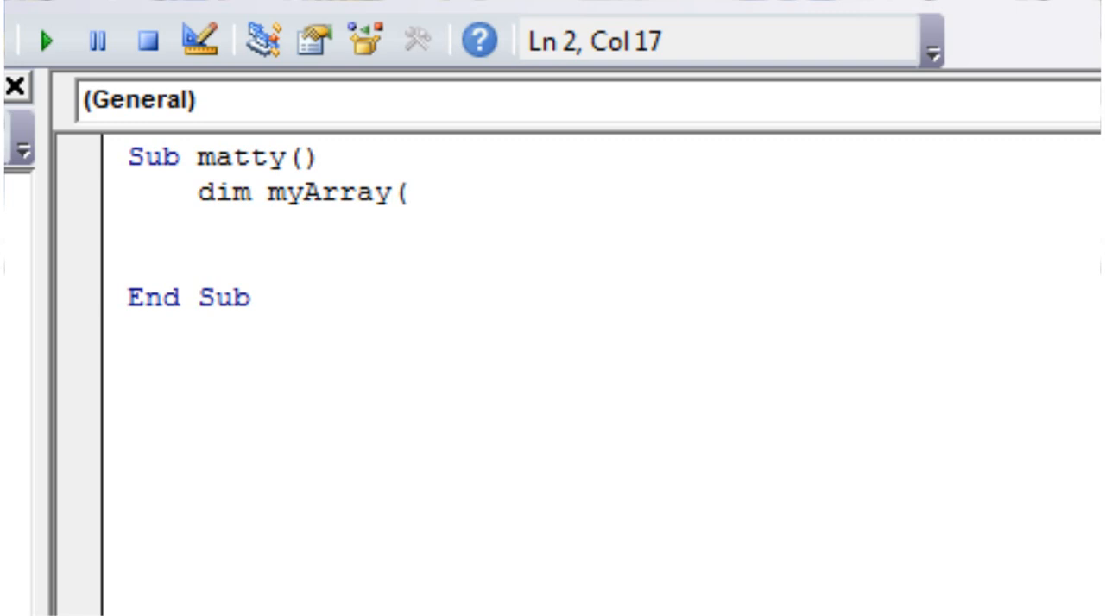
text(9,9)
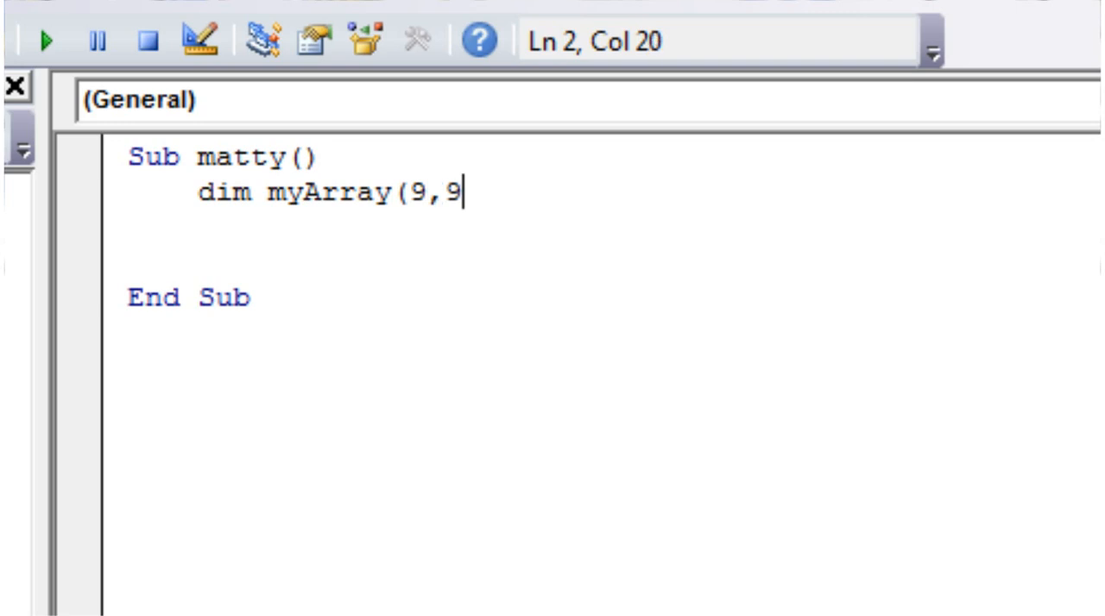
text() As String)
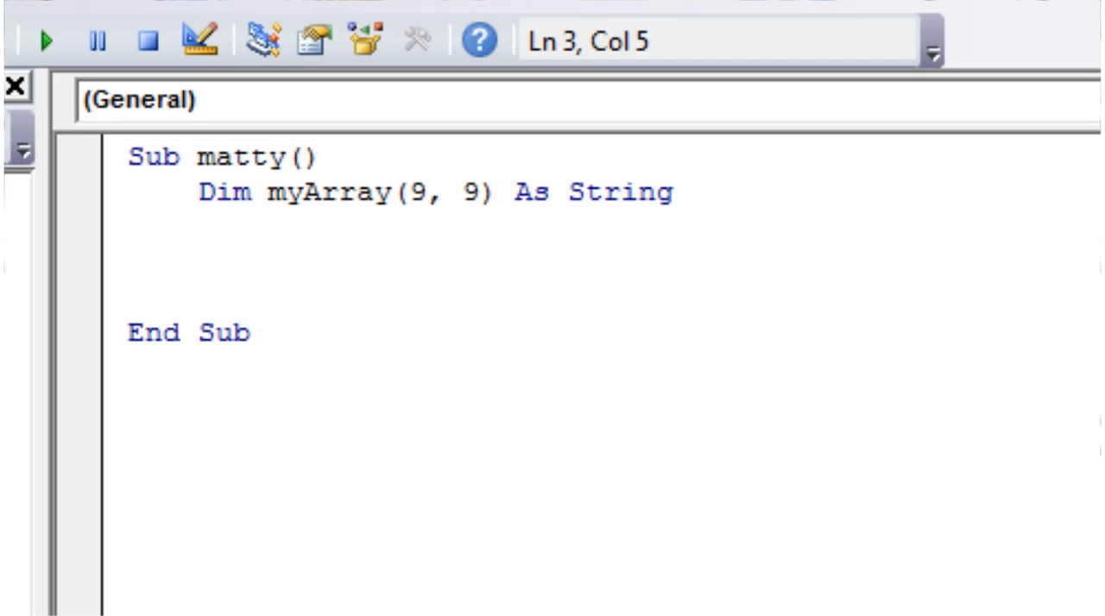
Step: Write For x = LBound(myArray, 1) To UBound(myArray, 1) after the Dim line
text(for)
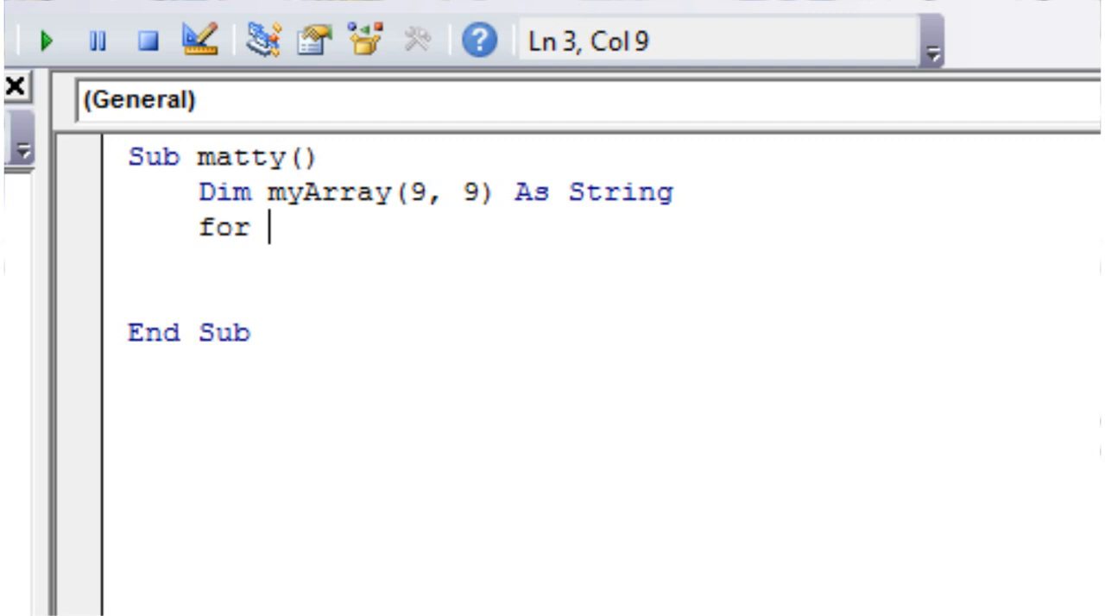
text(x =)
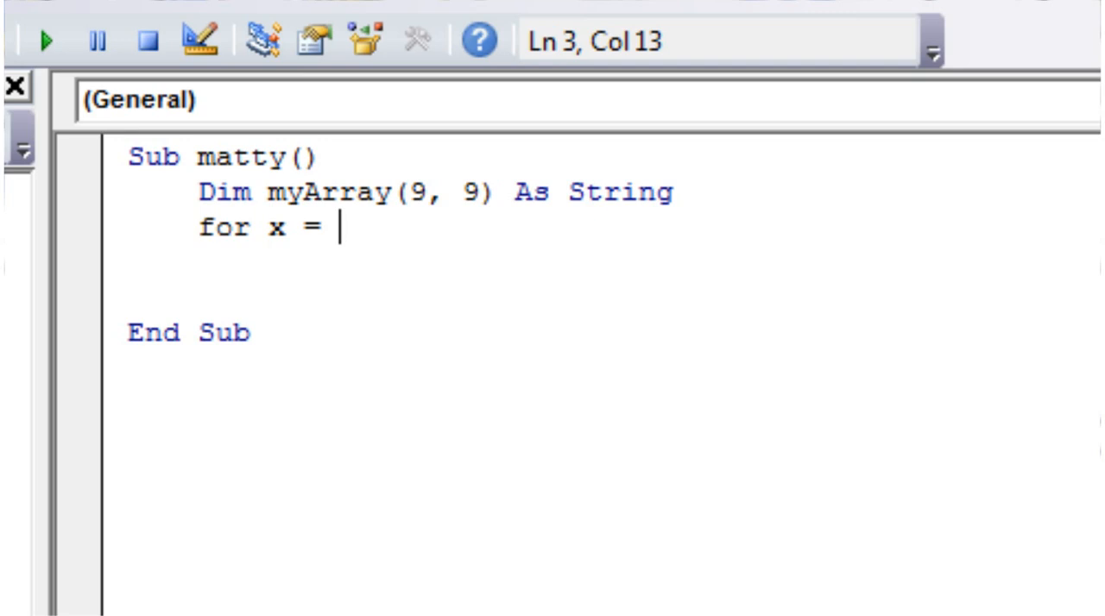
text(LBOUND)
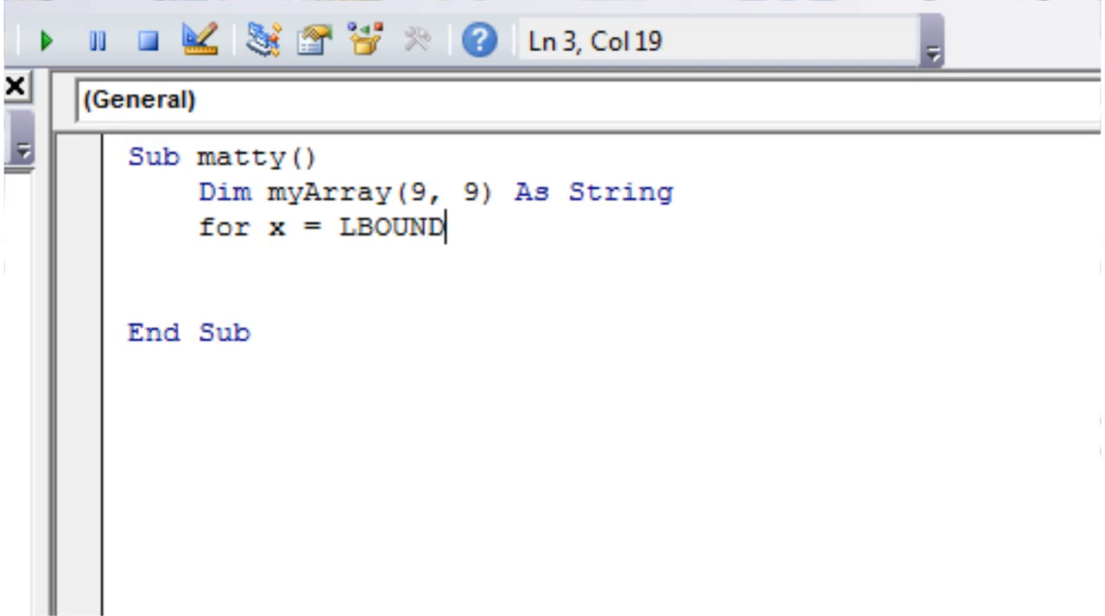
text(()
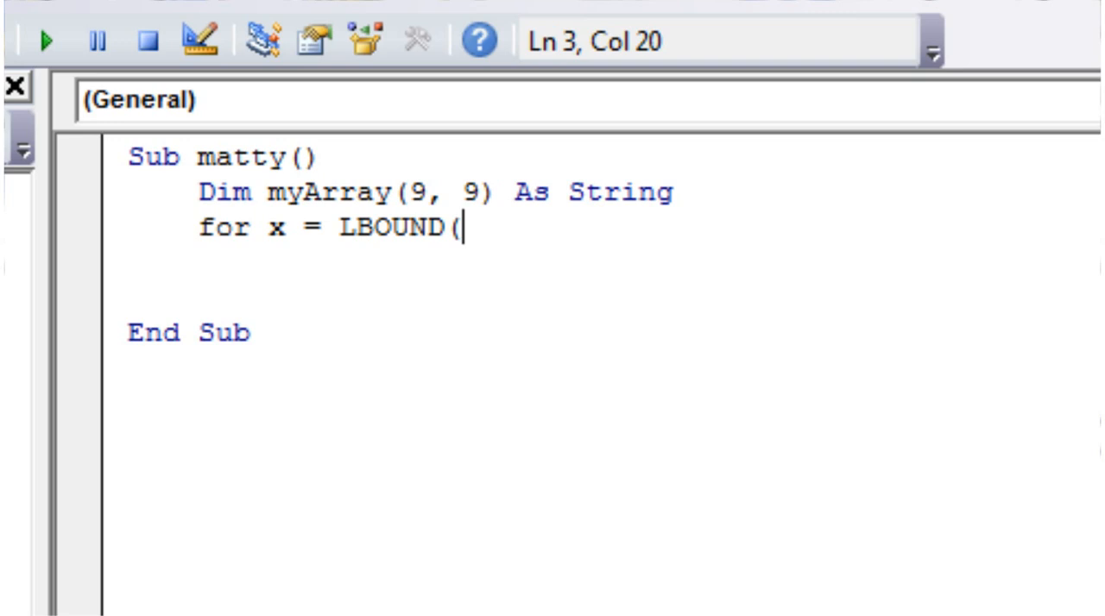
text(1) to)
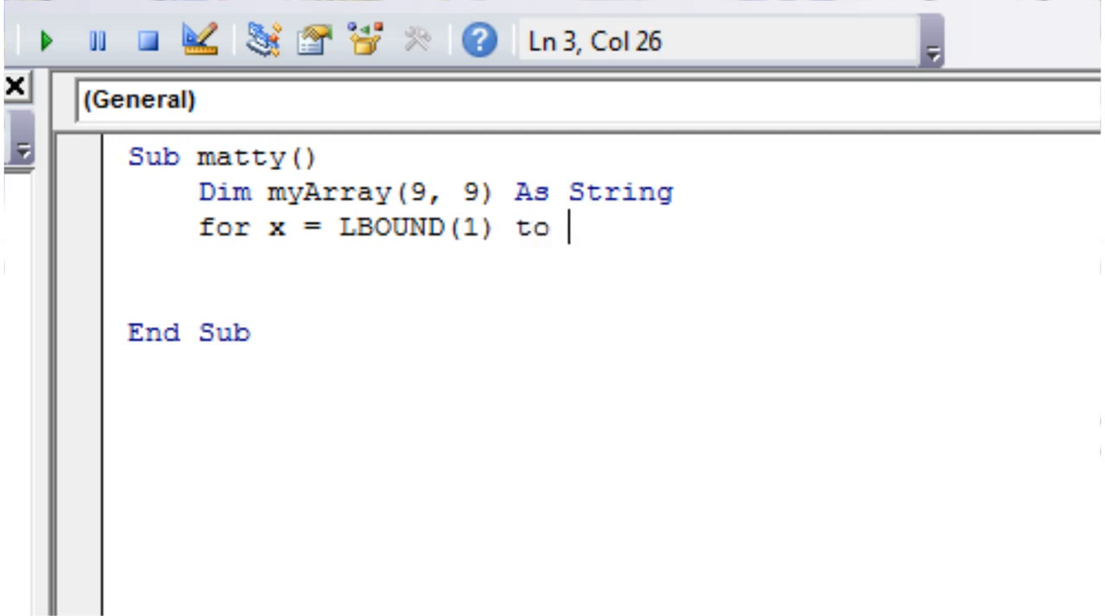
text(UBOU)
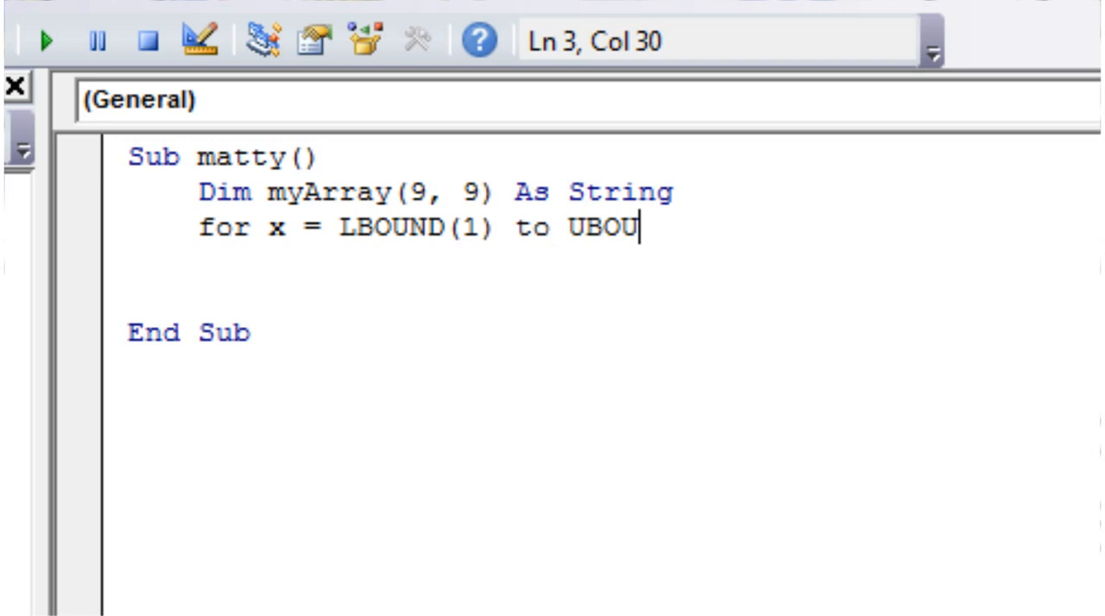
text(ND()
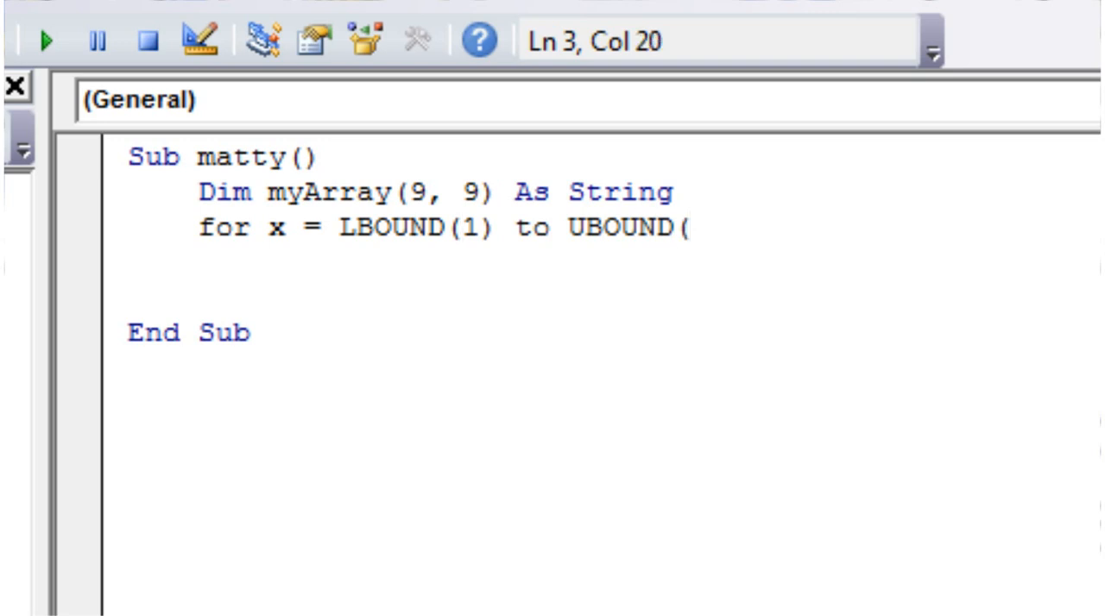
text(myArr)
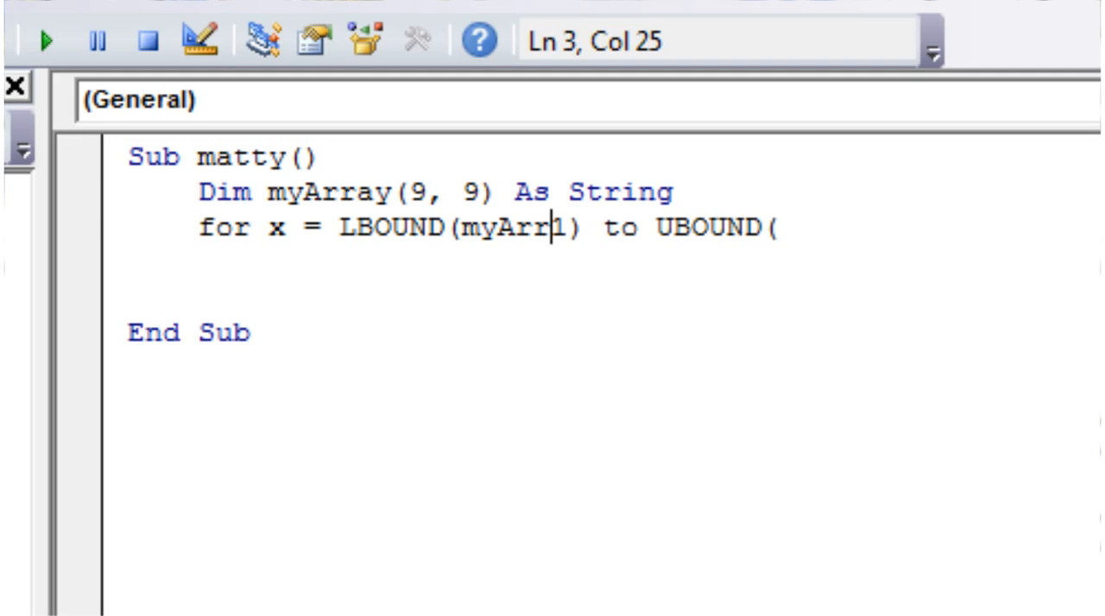
text(ay,)
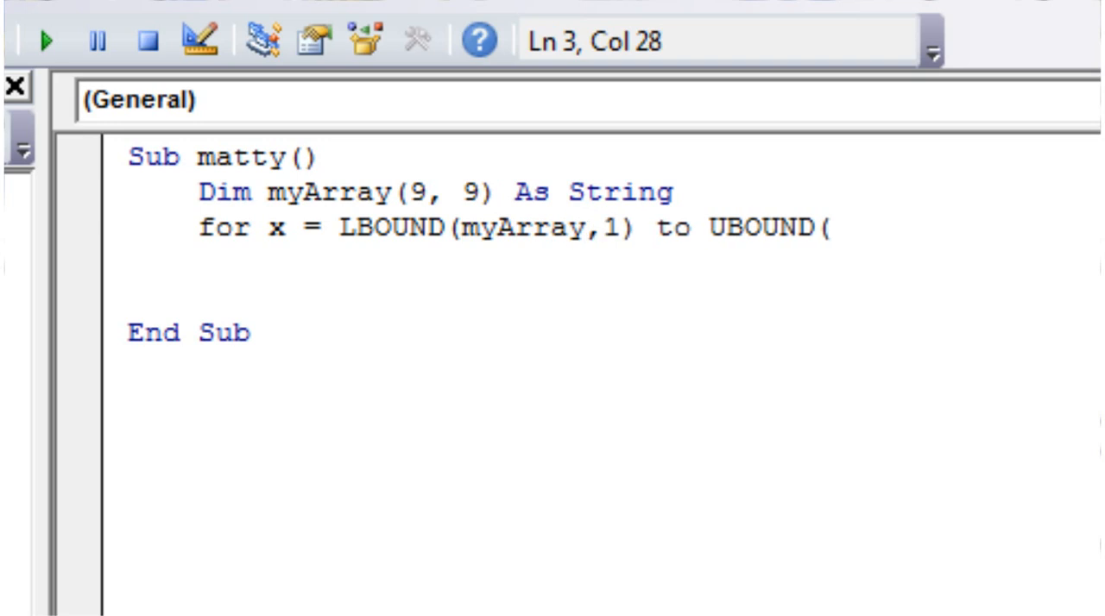
text(my)
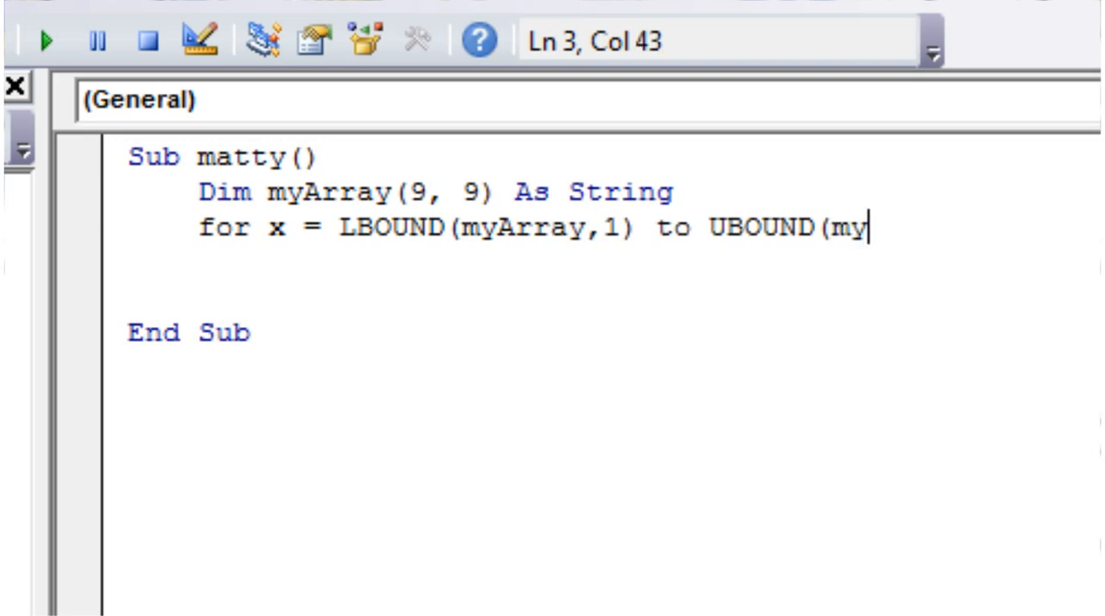
text(Array)
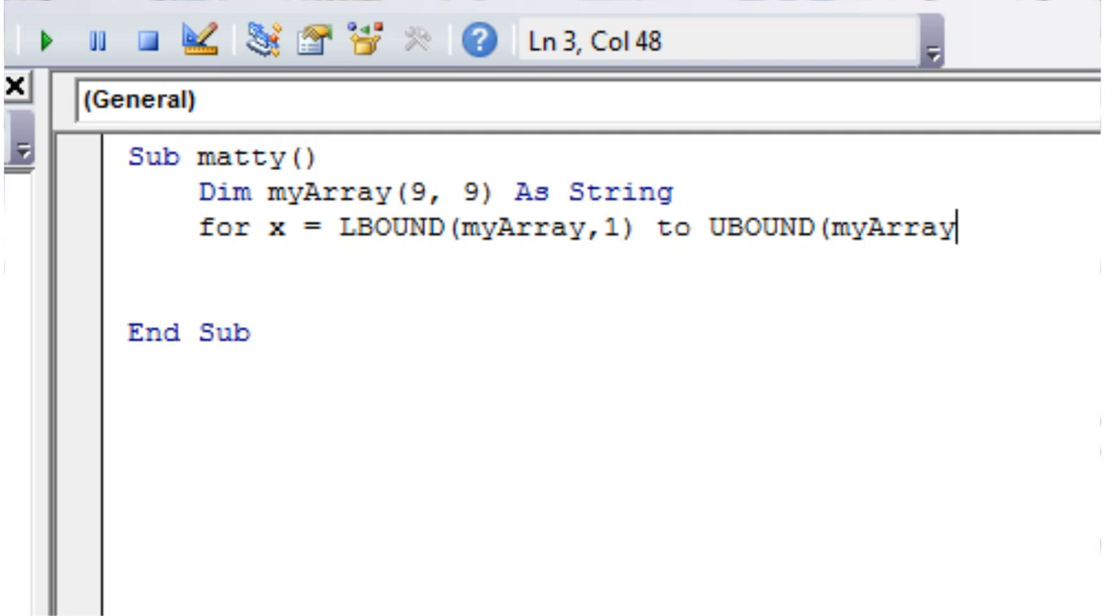
text(,1))
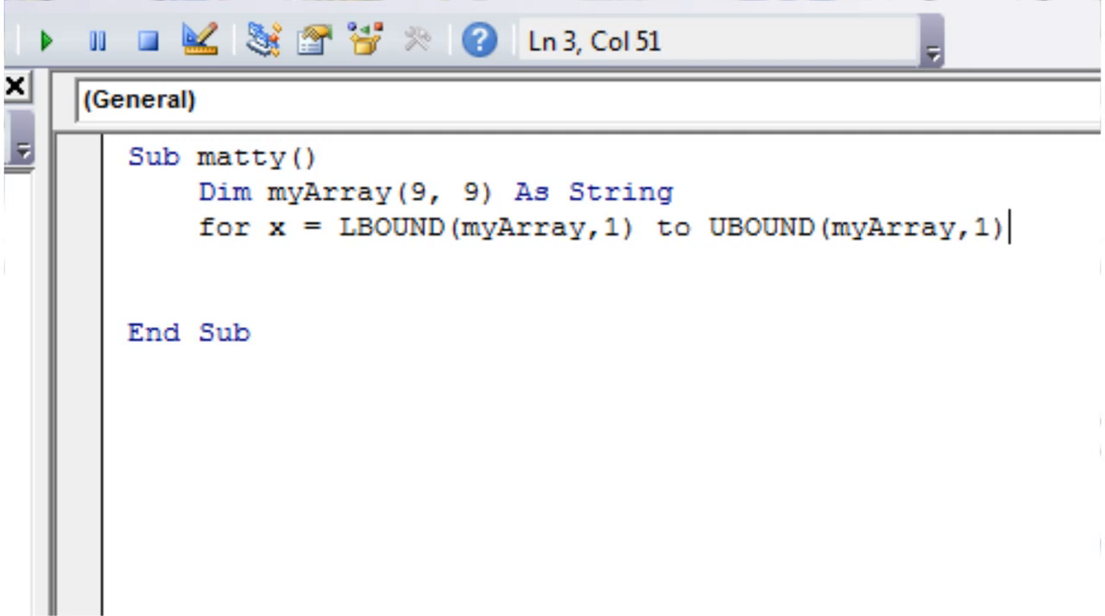
key(enter)
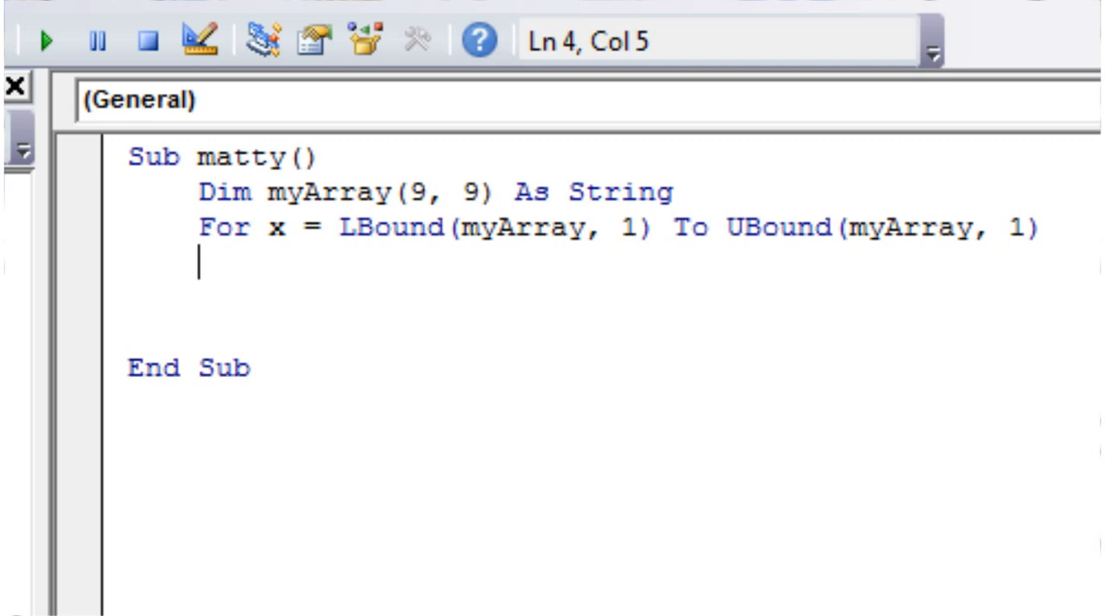
Step: Close the loop with Next x and change the Dim to myArray(9, 5)
text(next x)
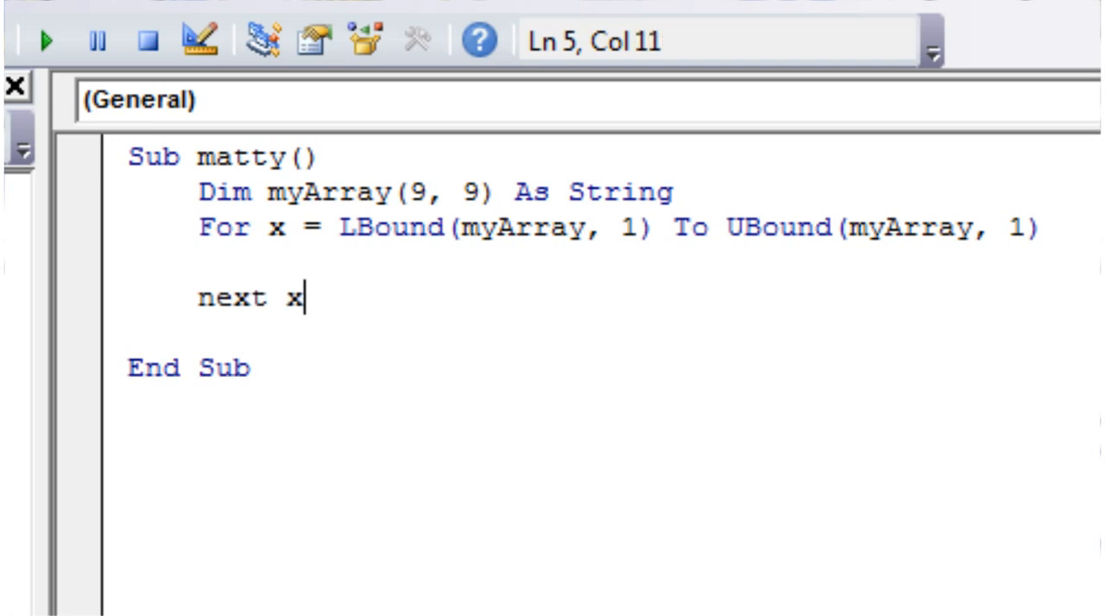
key(enter)
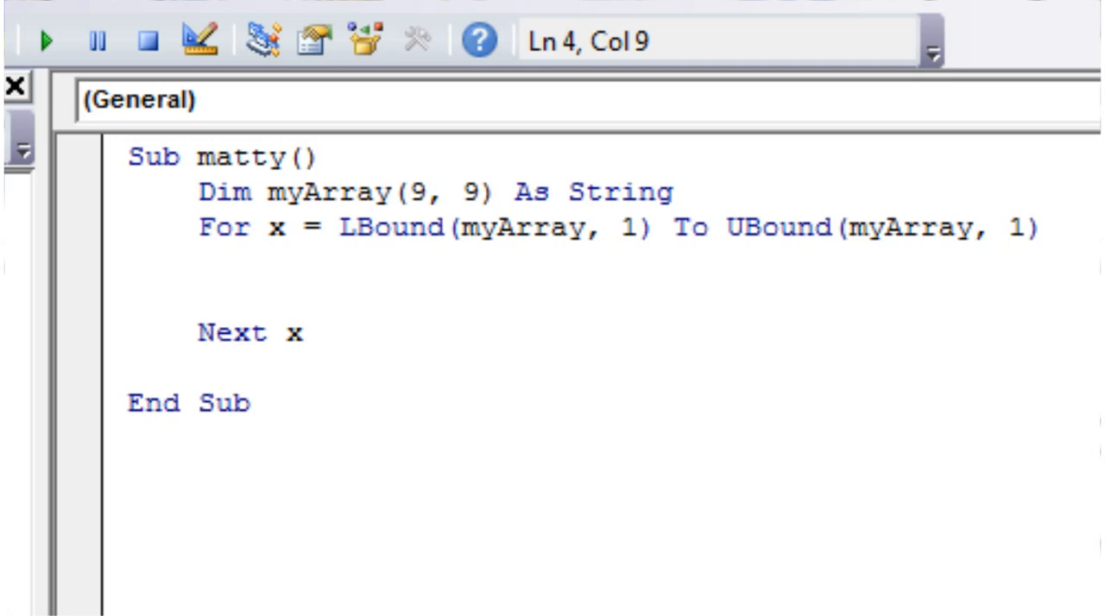
text(5)
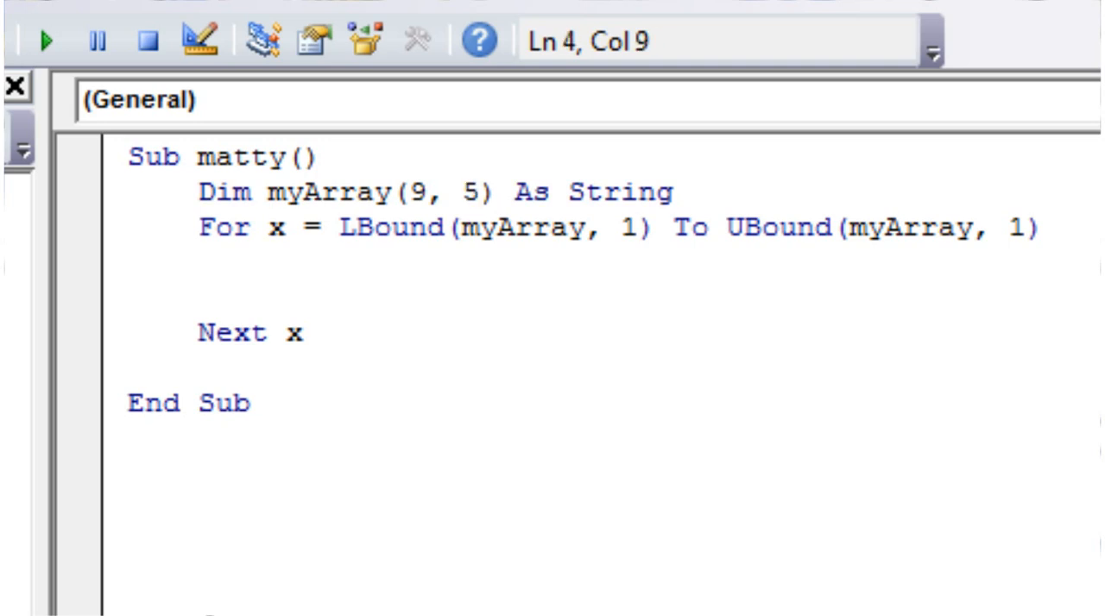
click(273, 262)
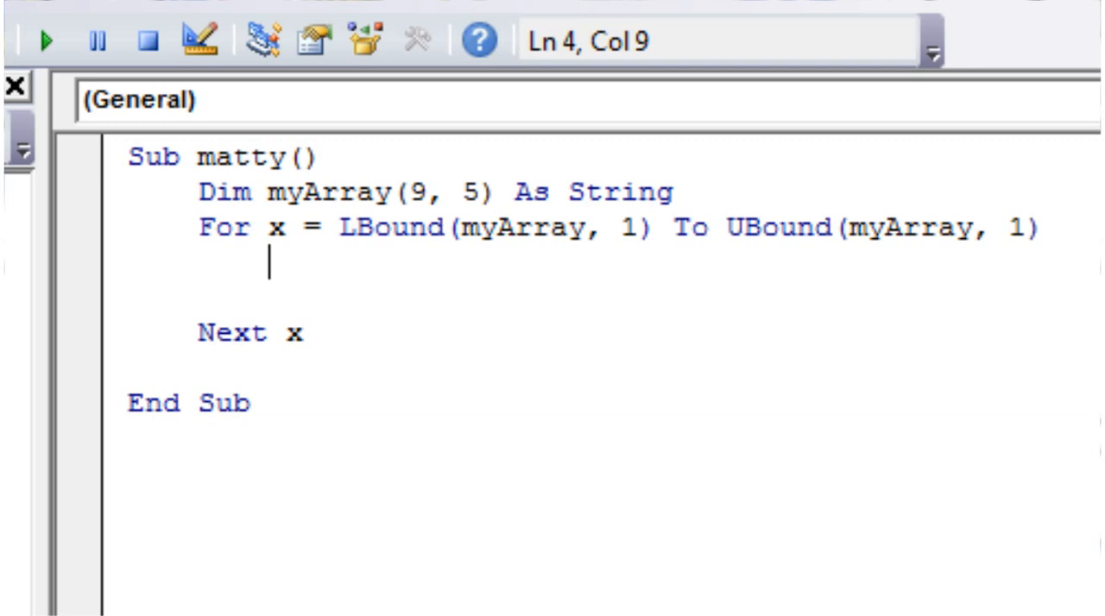
Step: Nest For y = LBound(myArray, 2) To UBound(myArray, 2) … Next y inside the x loop
text(f)
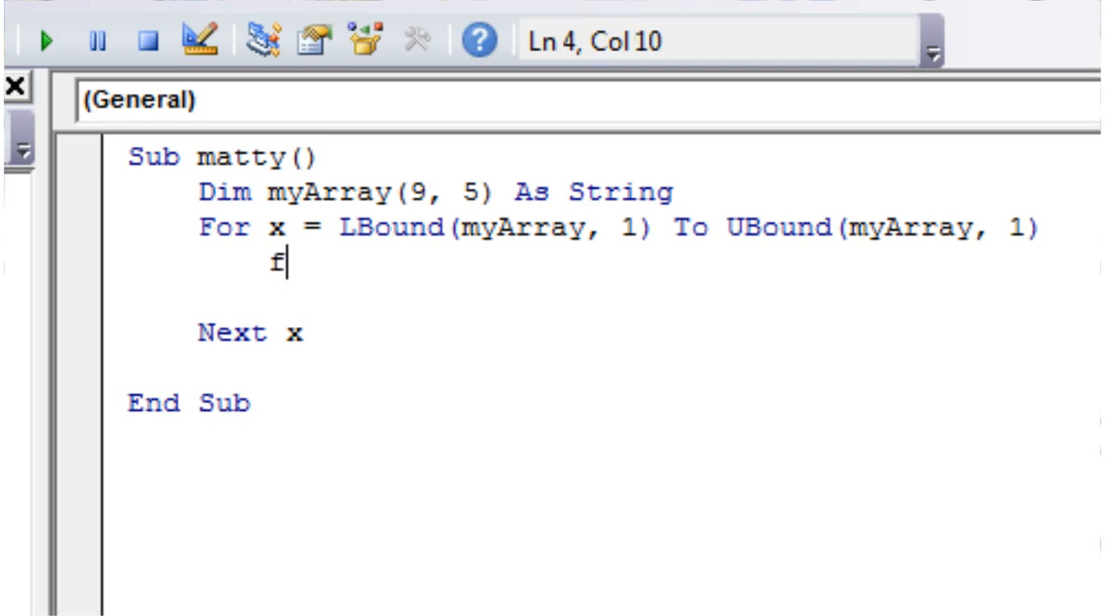
text(or y)
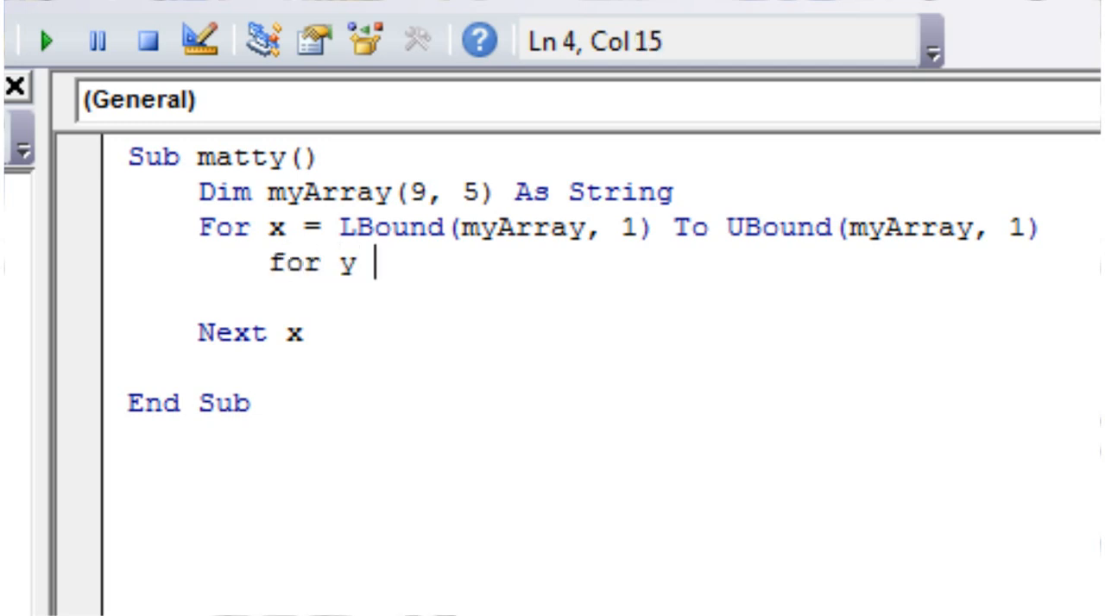
text(= LB)
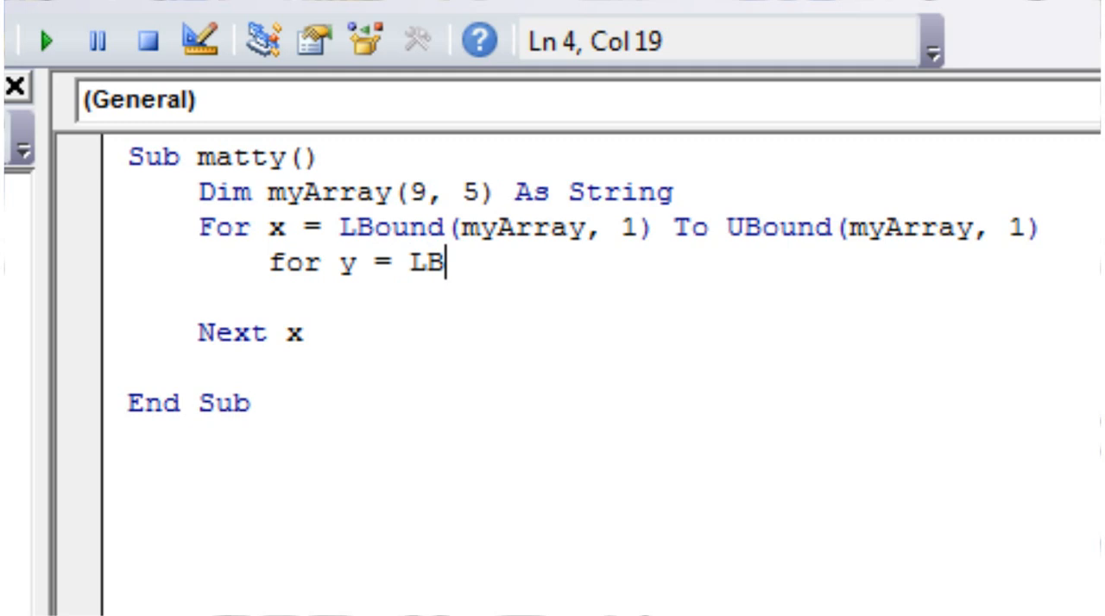
text(OUND(m)
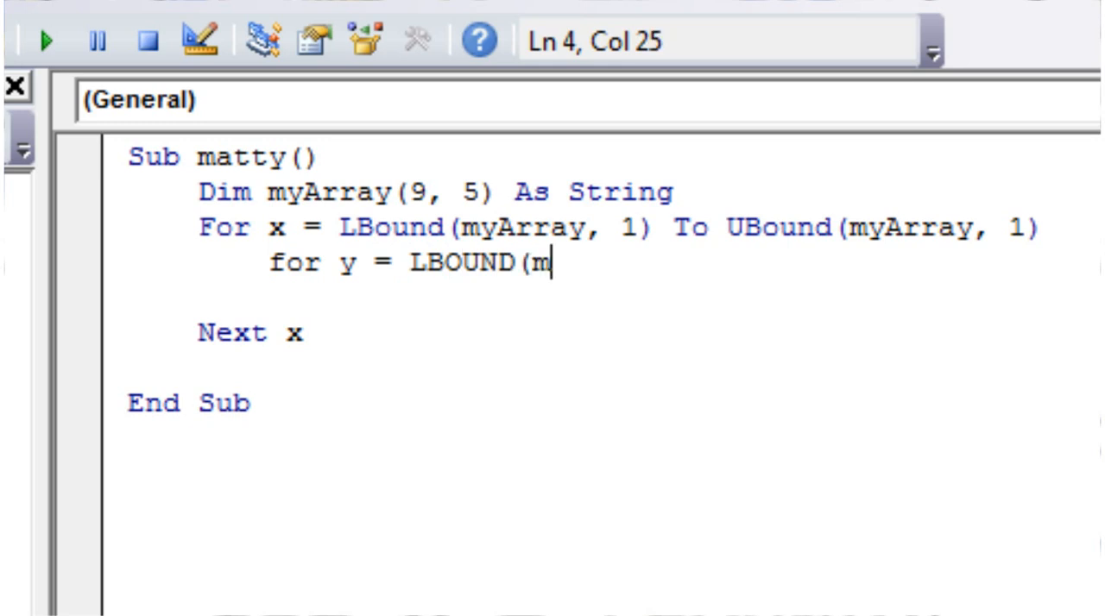
text(yArra)
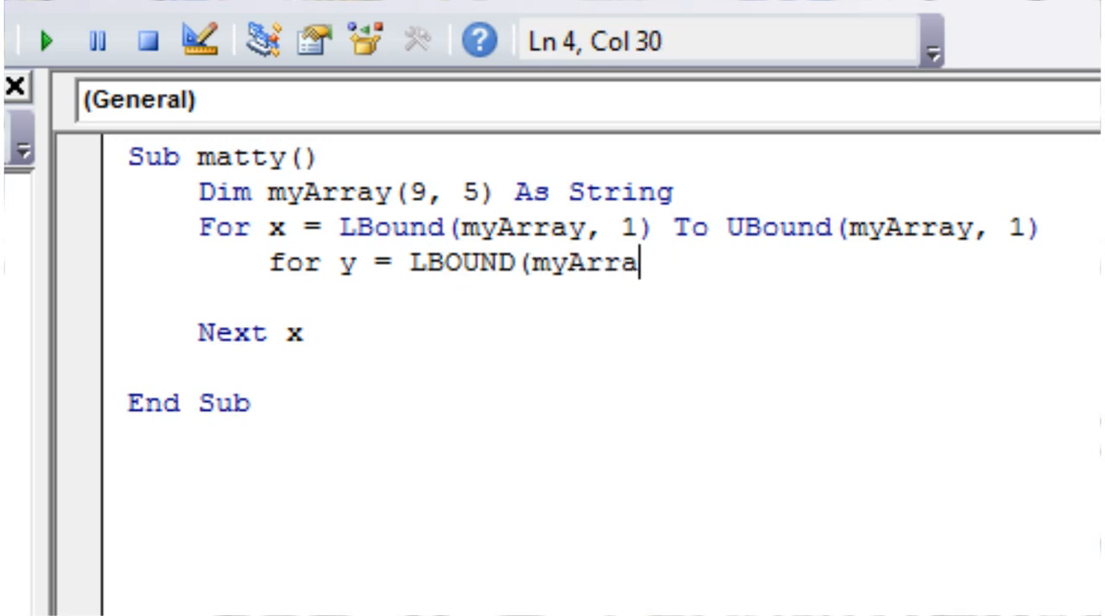
text(y,)
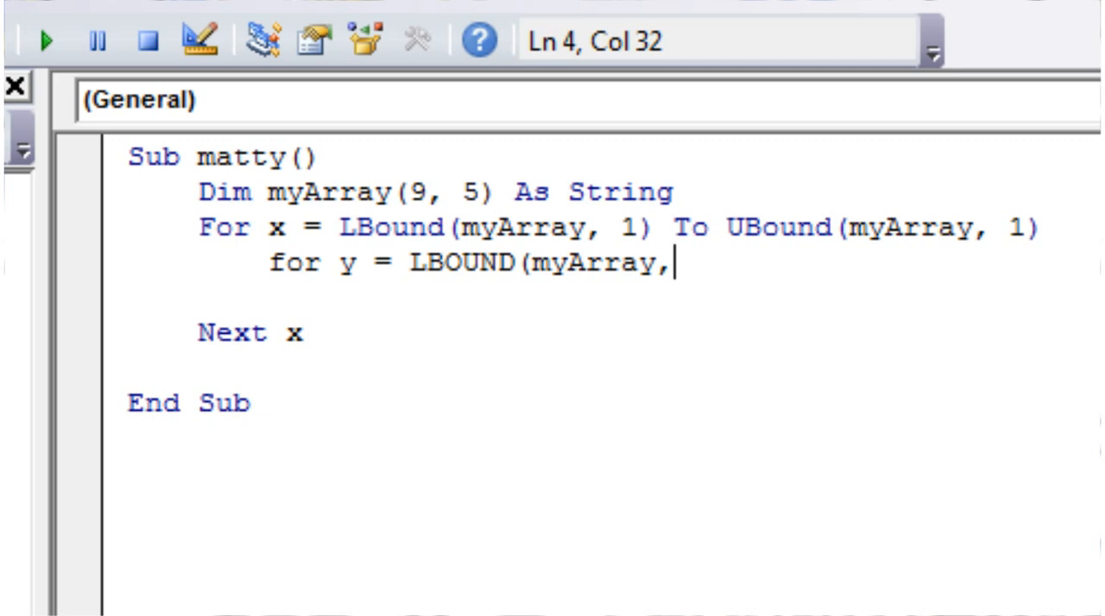
text(2))
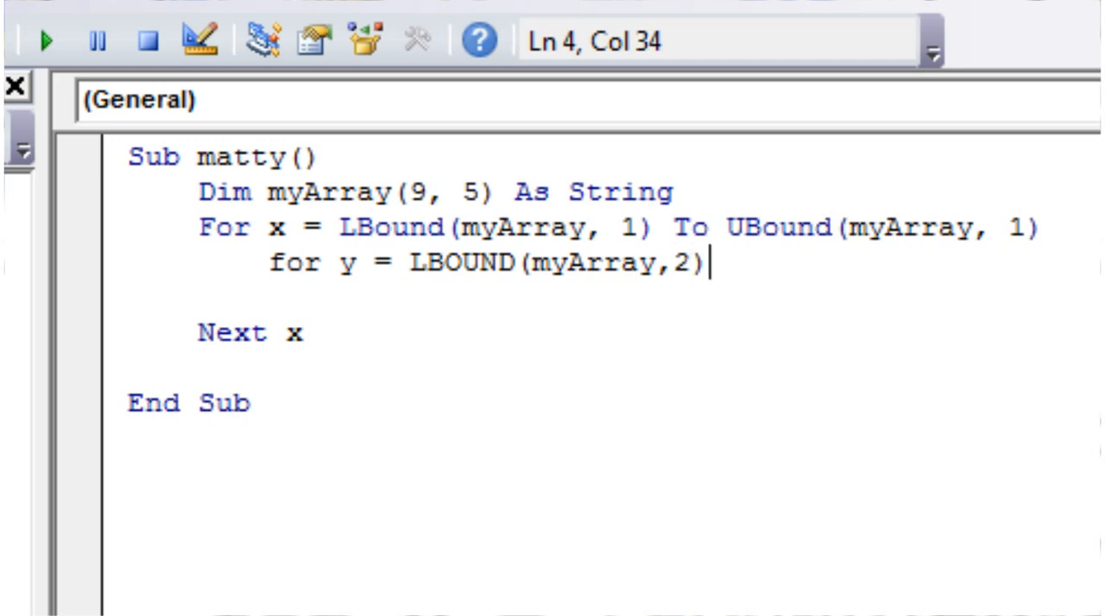
text(to)
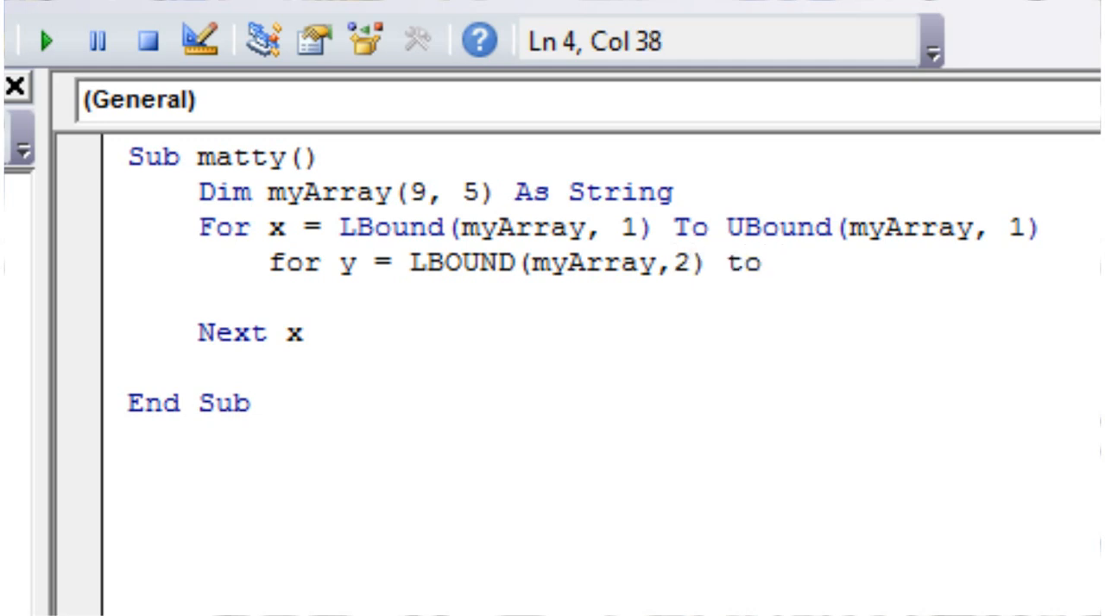
text(UBOUND)
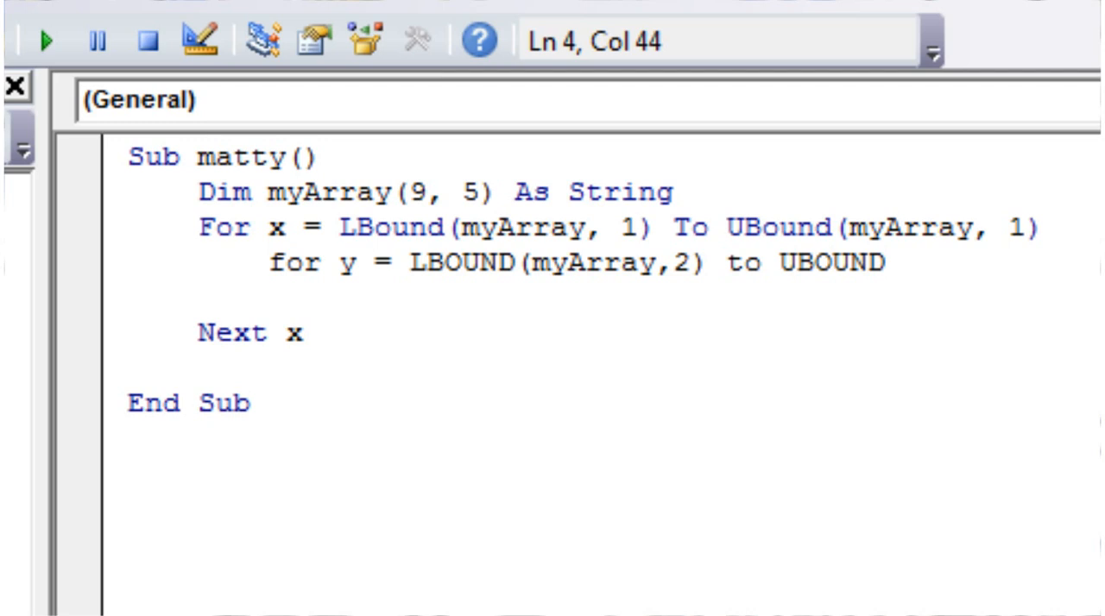
text((myArray,)
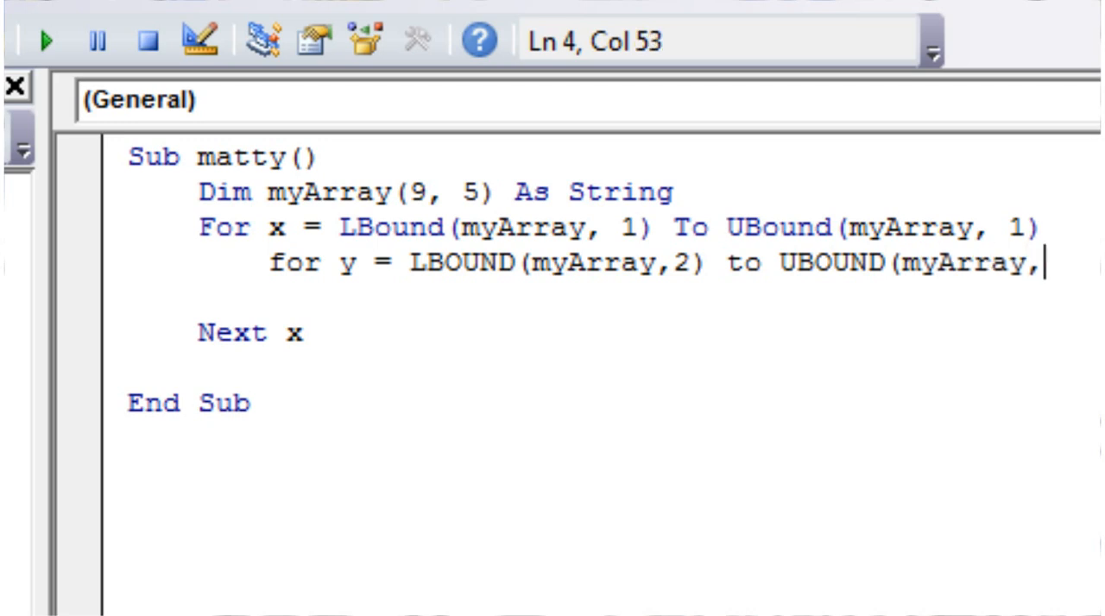
text(2))
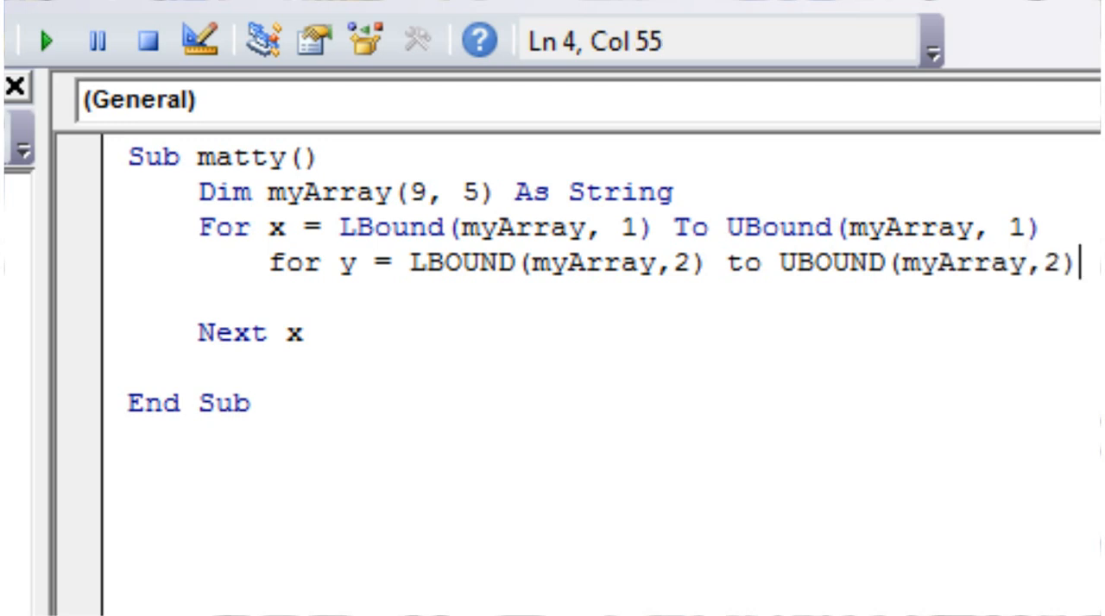
key(enter)
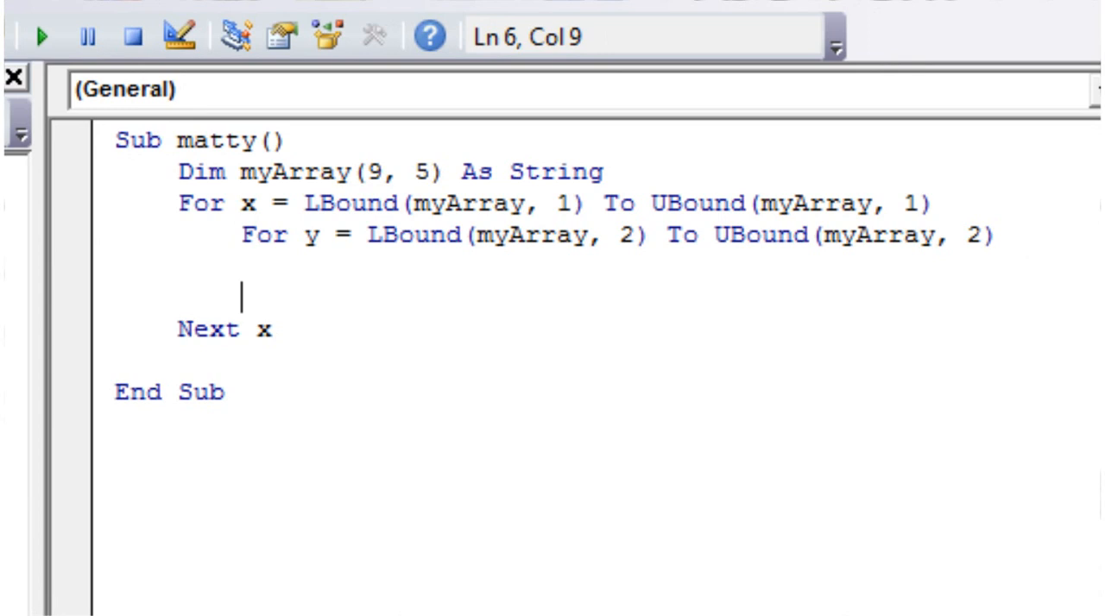
text(Next y)
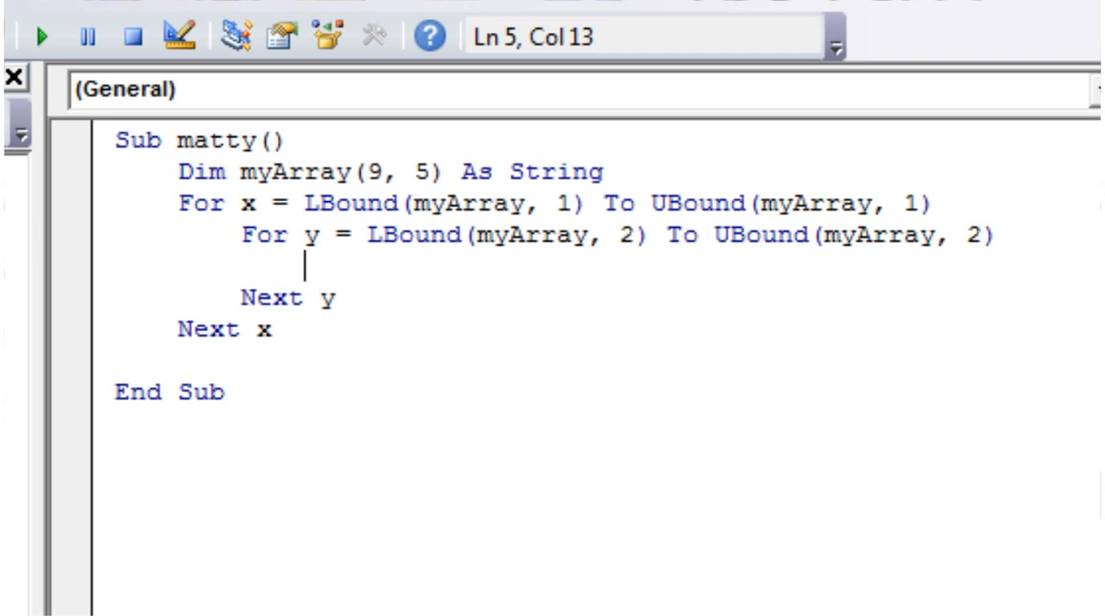
Step: Assign myArray(x, y) = "I am at index x=" & x & ", y=" & y inside the inner loop
text(myArr)
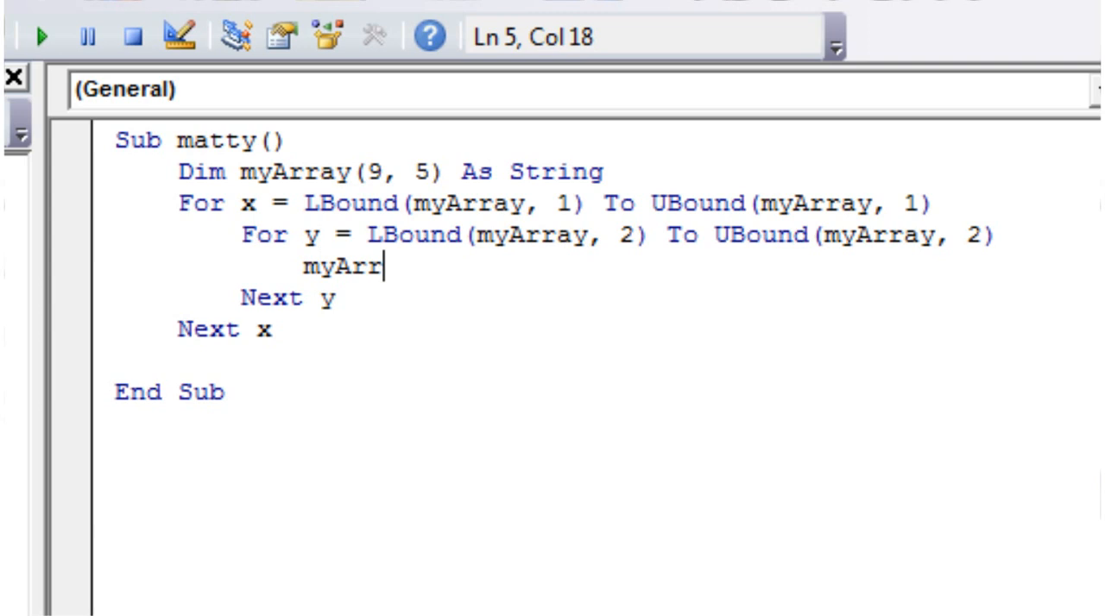
text(ay(x)
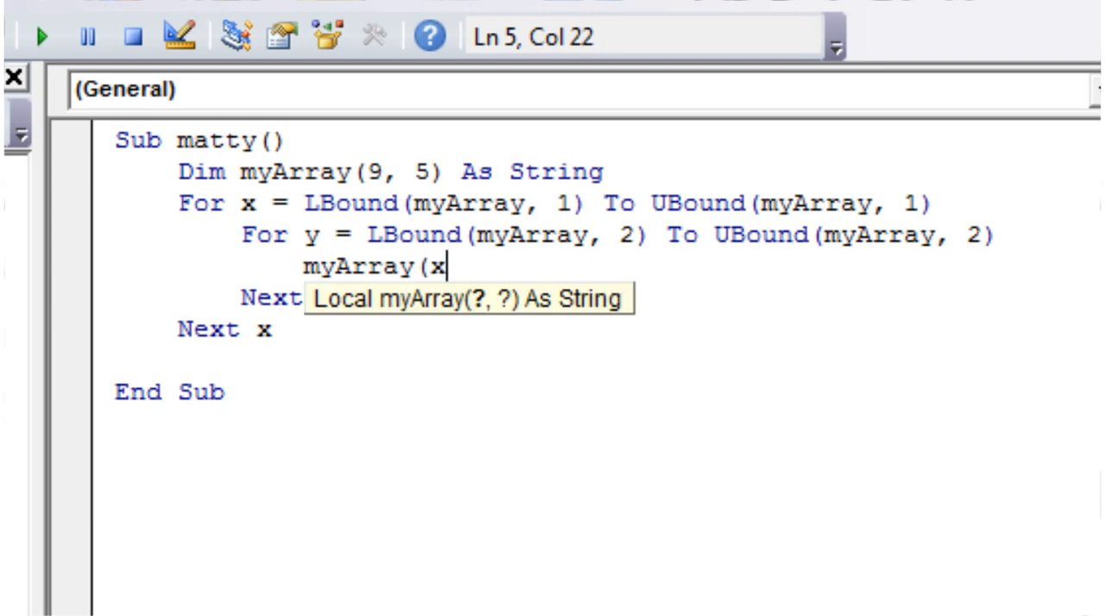
text(,y)
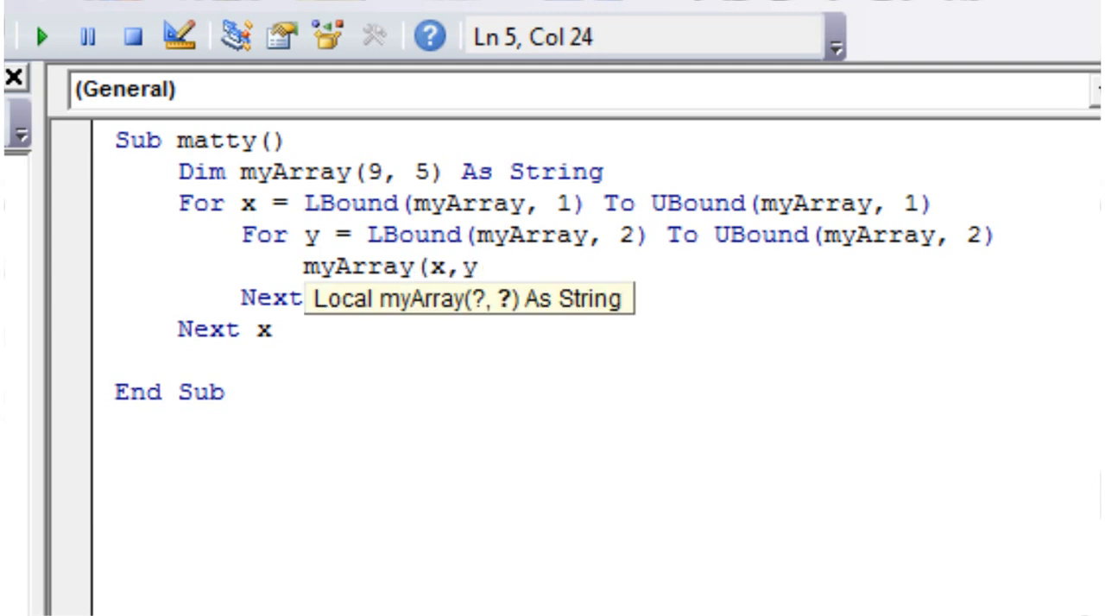
text())
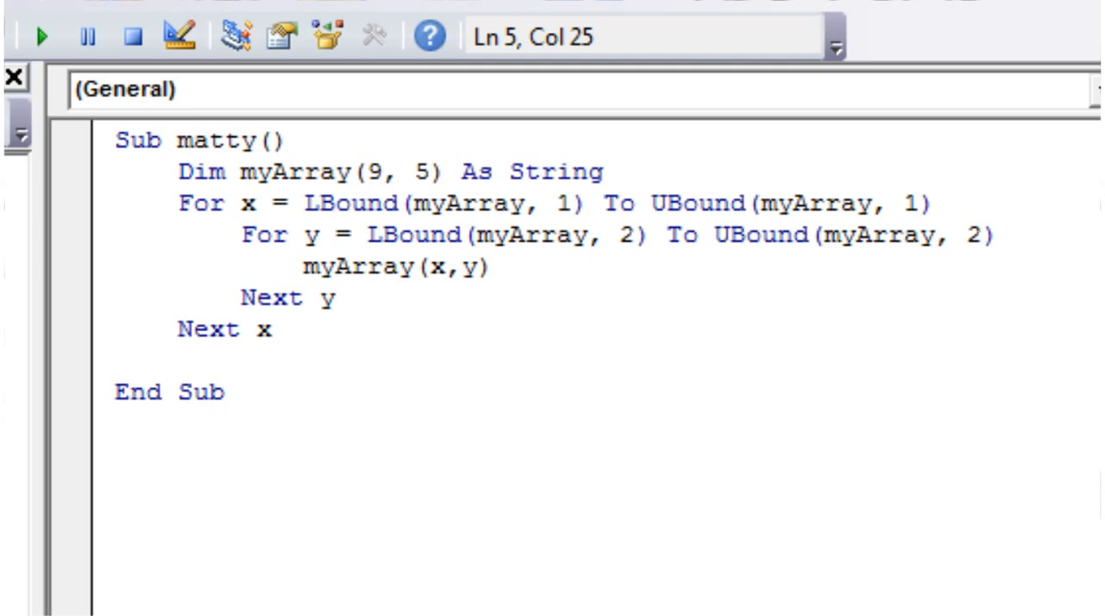
text(=)
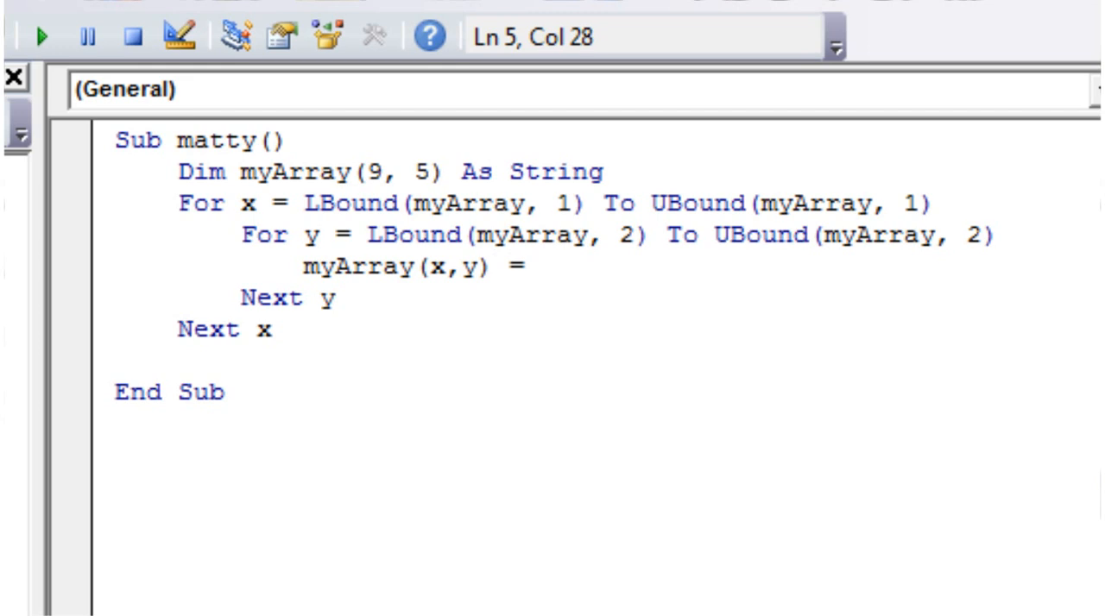
text(")
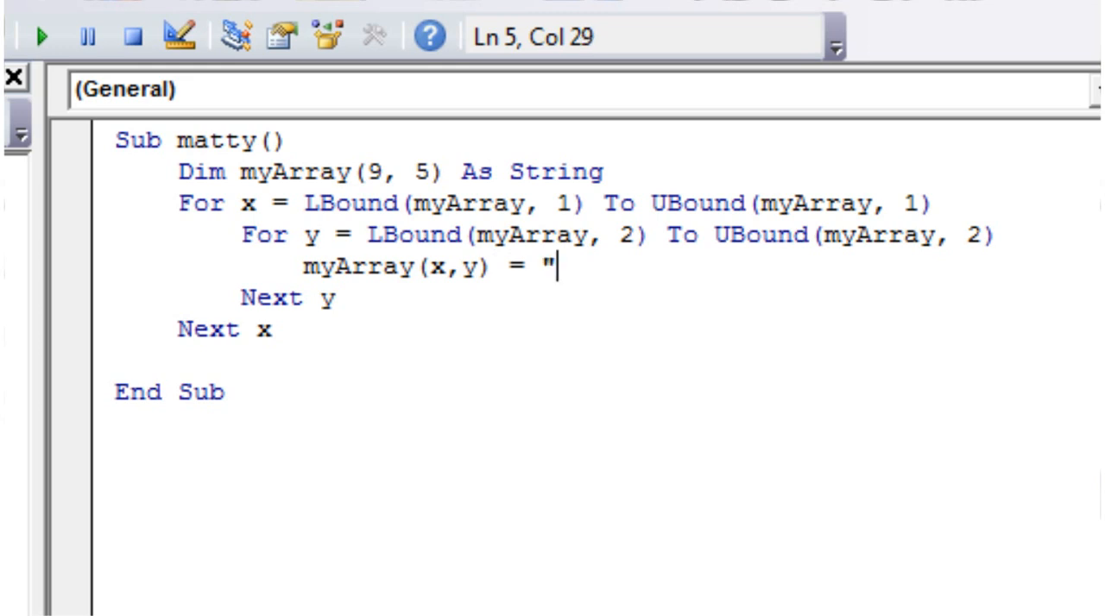
text(I am at index x=)
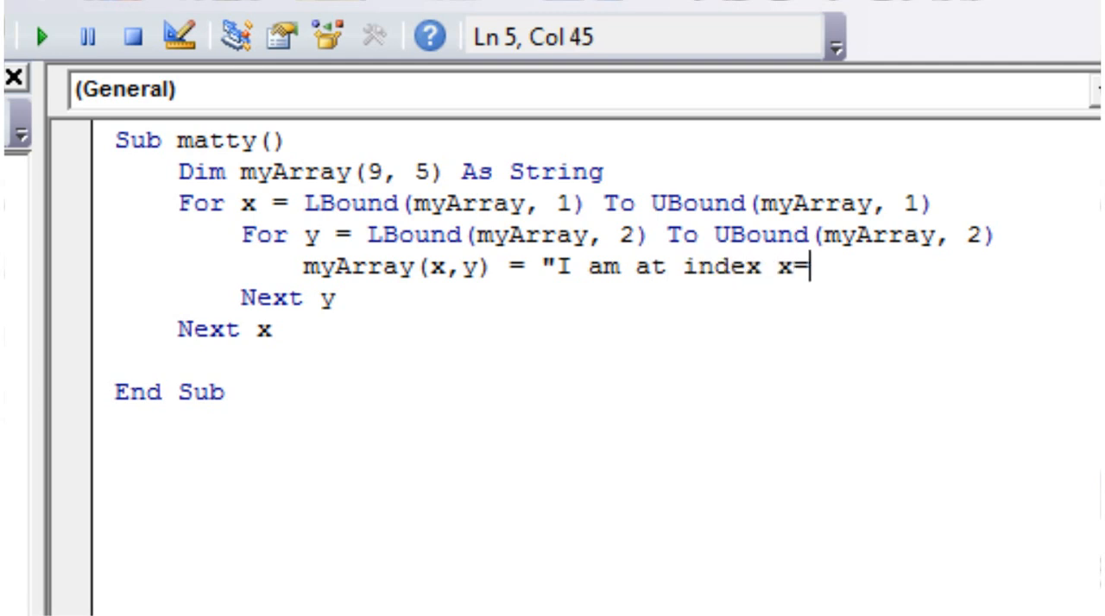
text(")
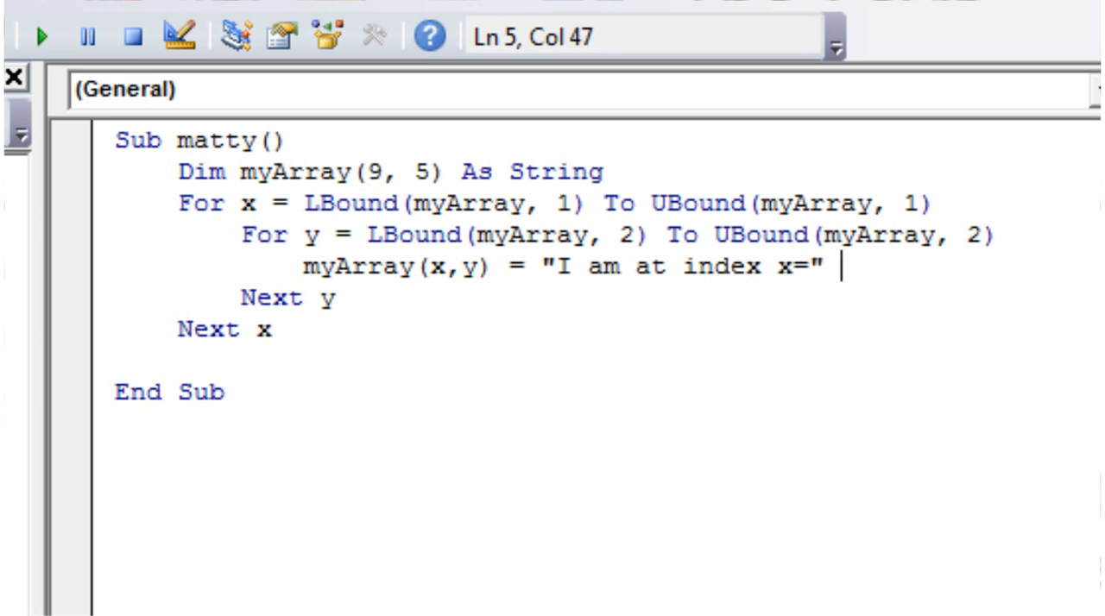
text(& x)
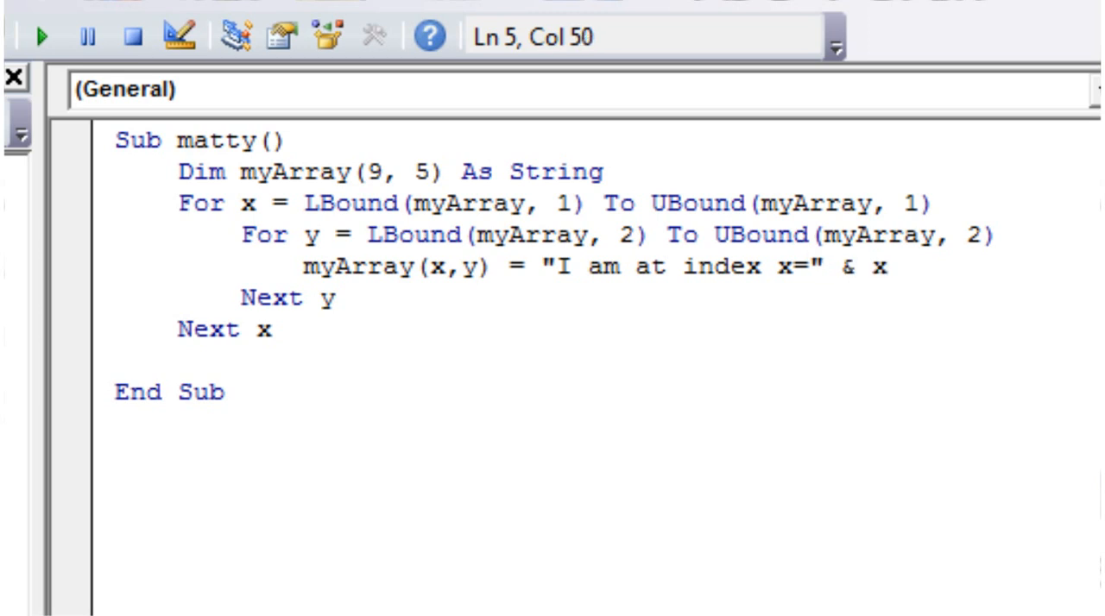
text(& ")
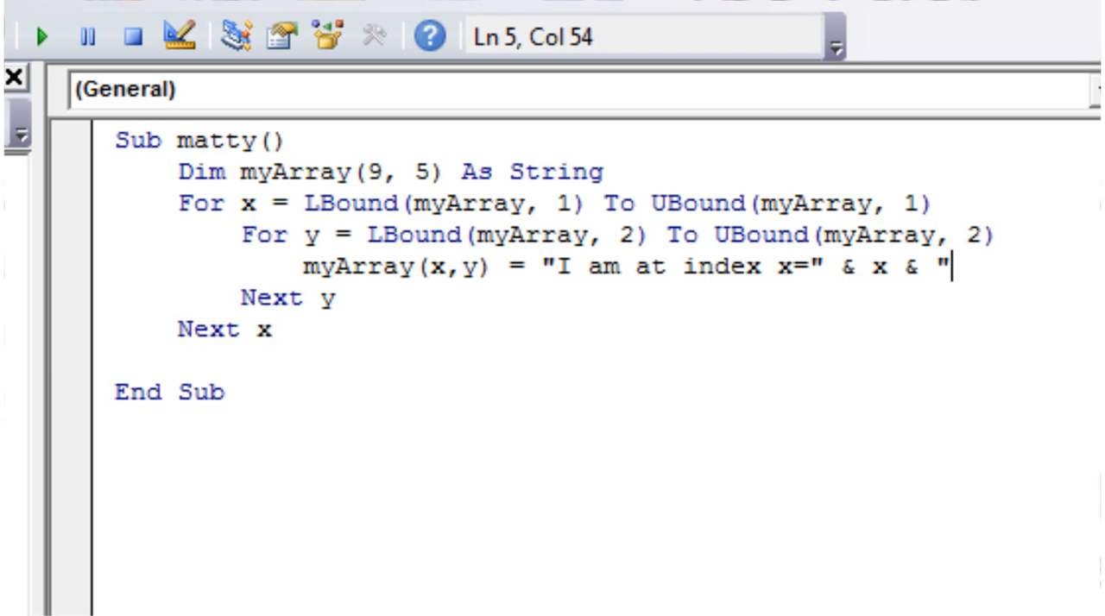
text(", ")
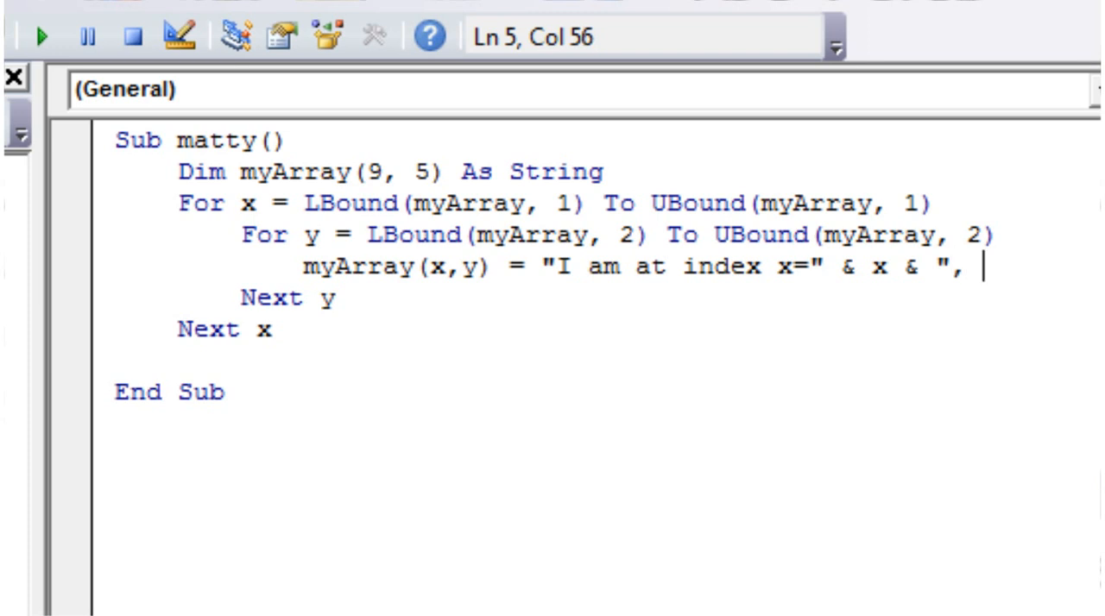
text(y=)
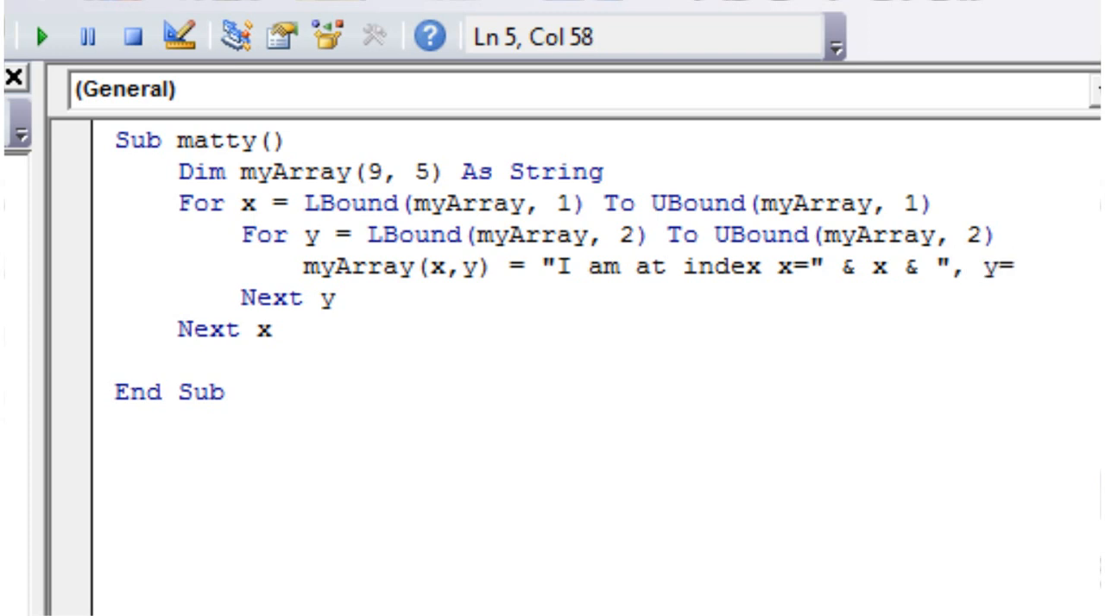
text(" &)
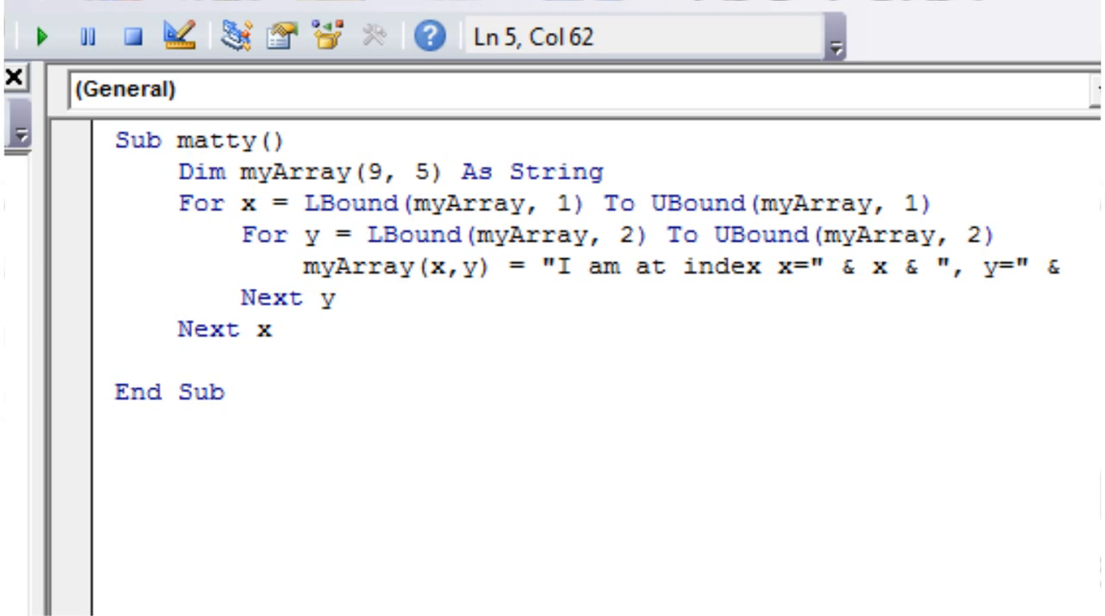
Step: Finish the assignment with & y and duplicate the nested x/y loop block below Next x
text(y)
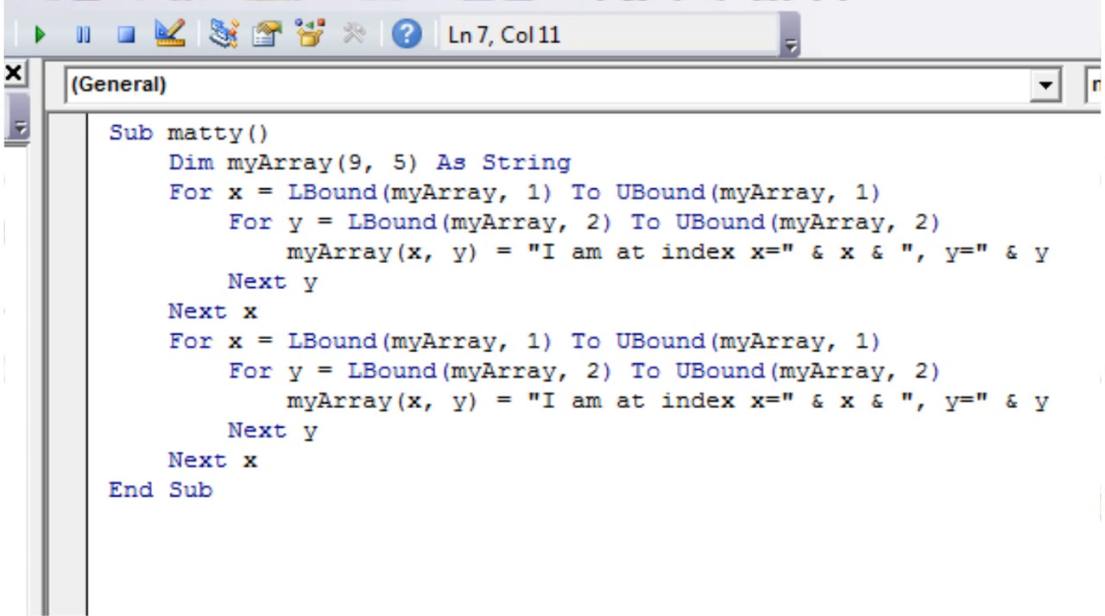
click(259, 460)
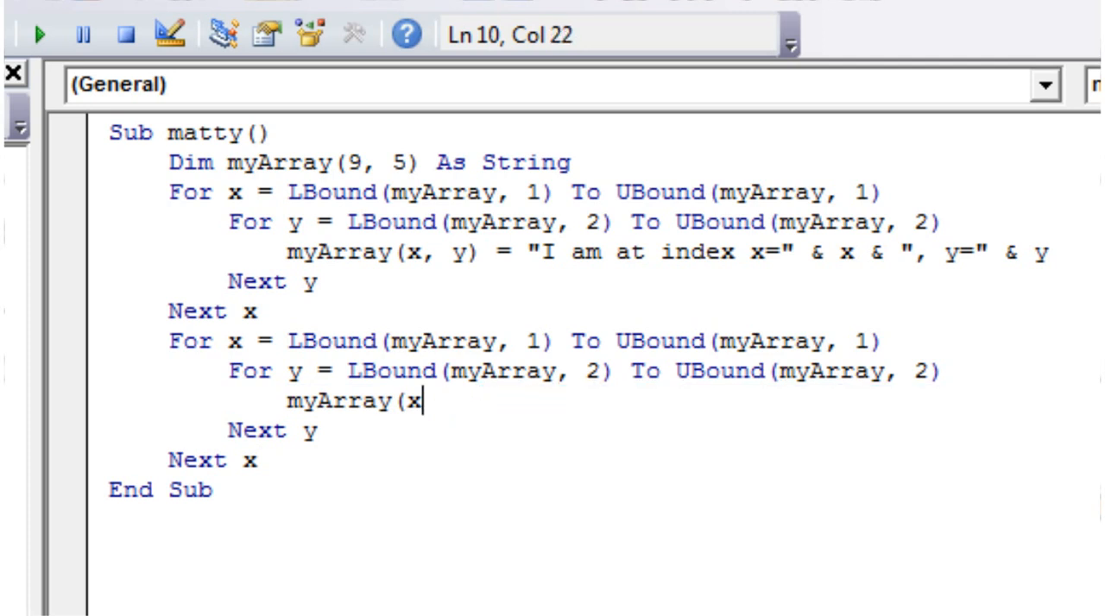
Step: Replace the copied line with ThisWorkbook.Sheets("Sheet1").Cells(x+1, y+1).Value = myArray(x, y)
key(Backspace)
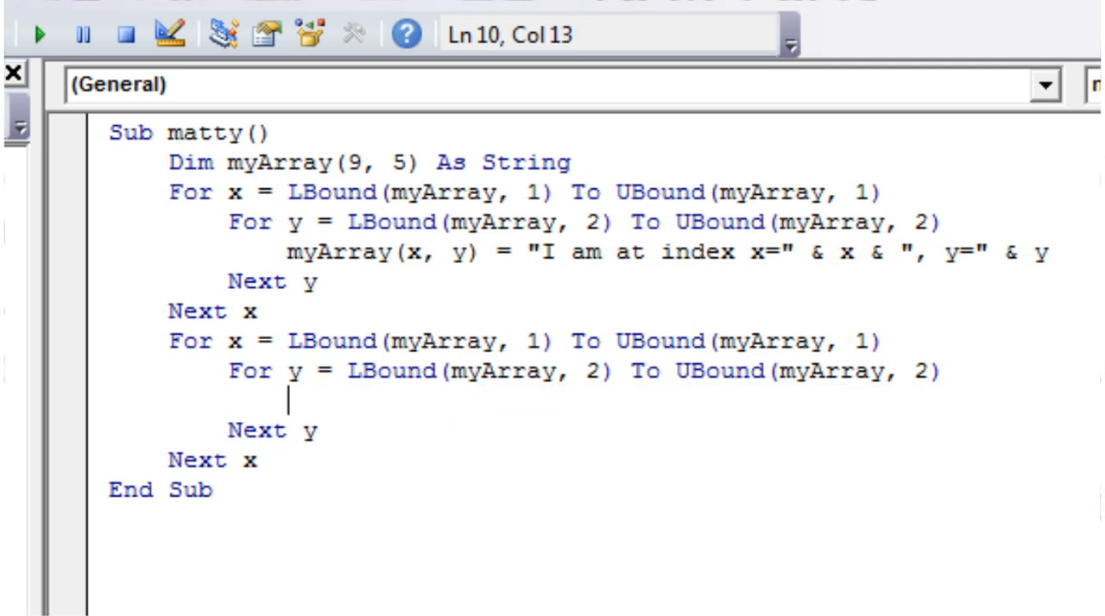
text(thisworkbo)
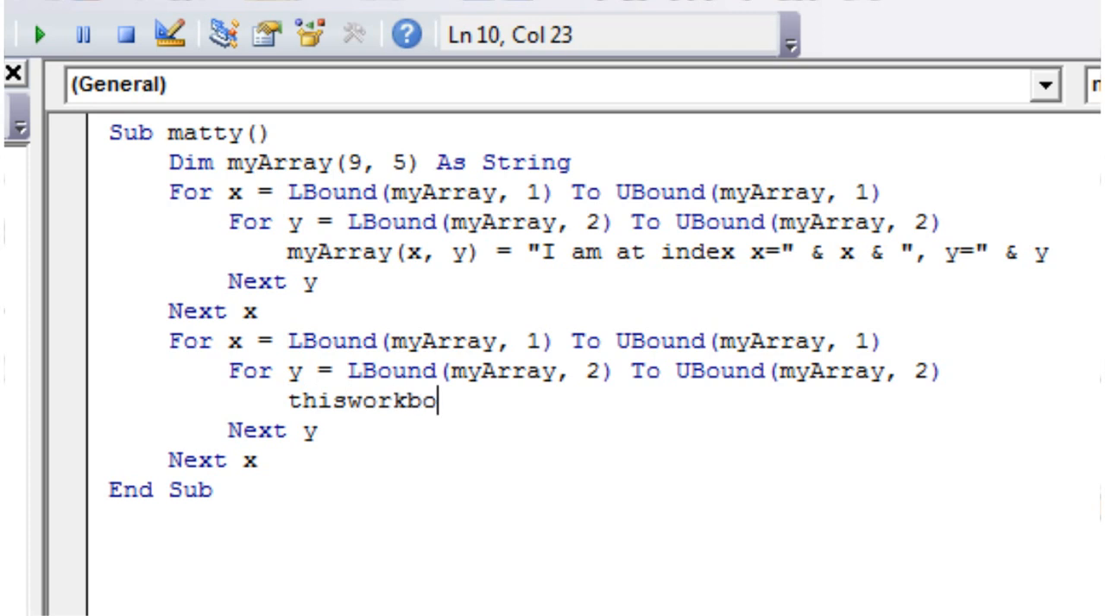
text(ok.Sheets(")
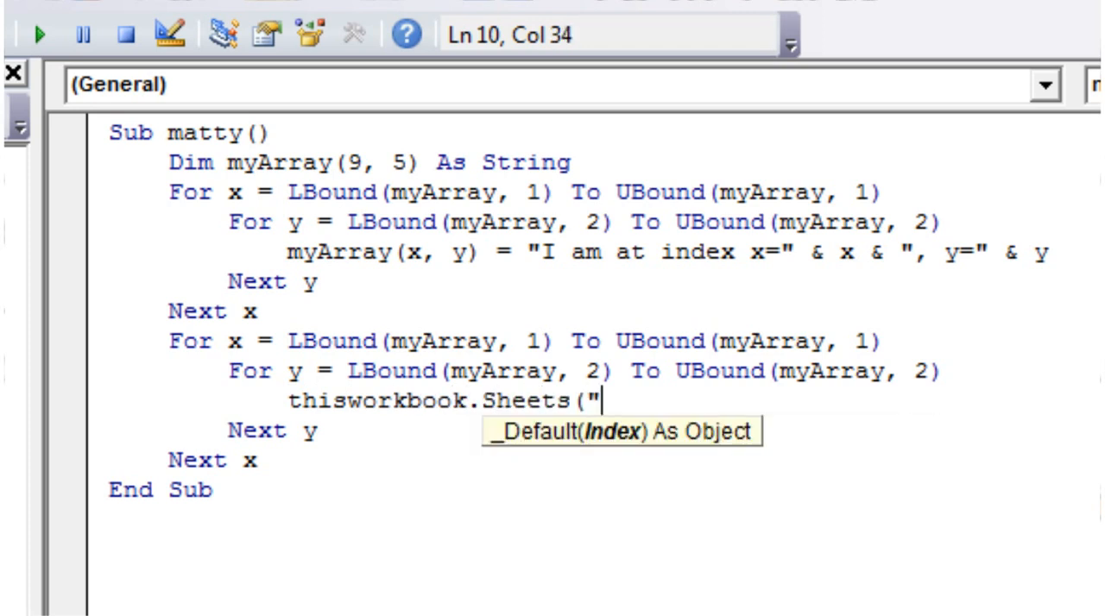
text(Sheet)
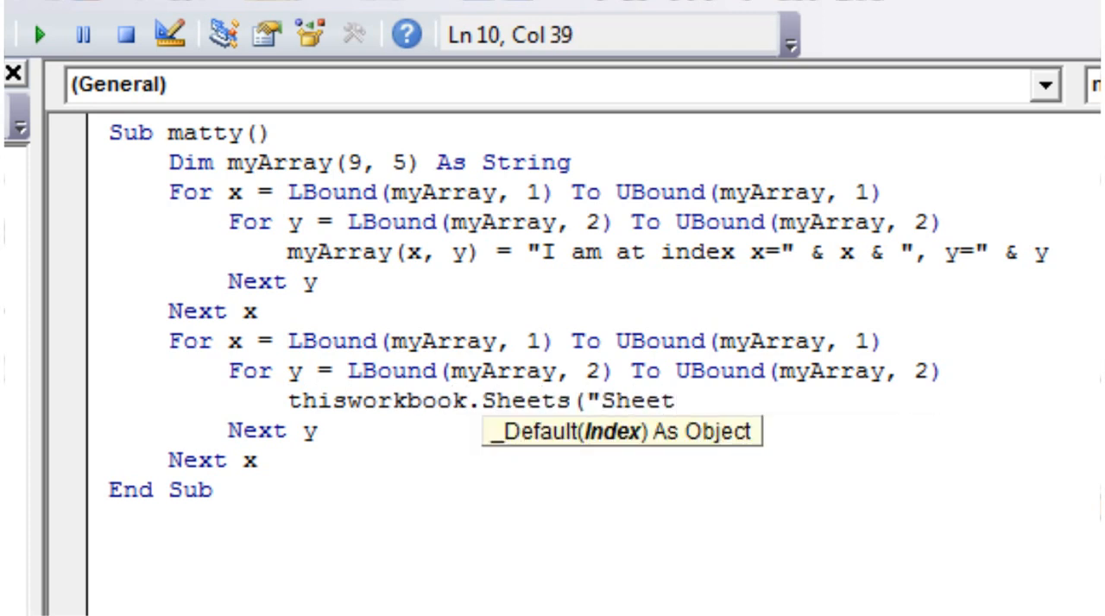
text(1").)
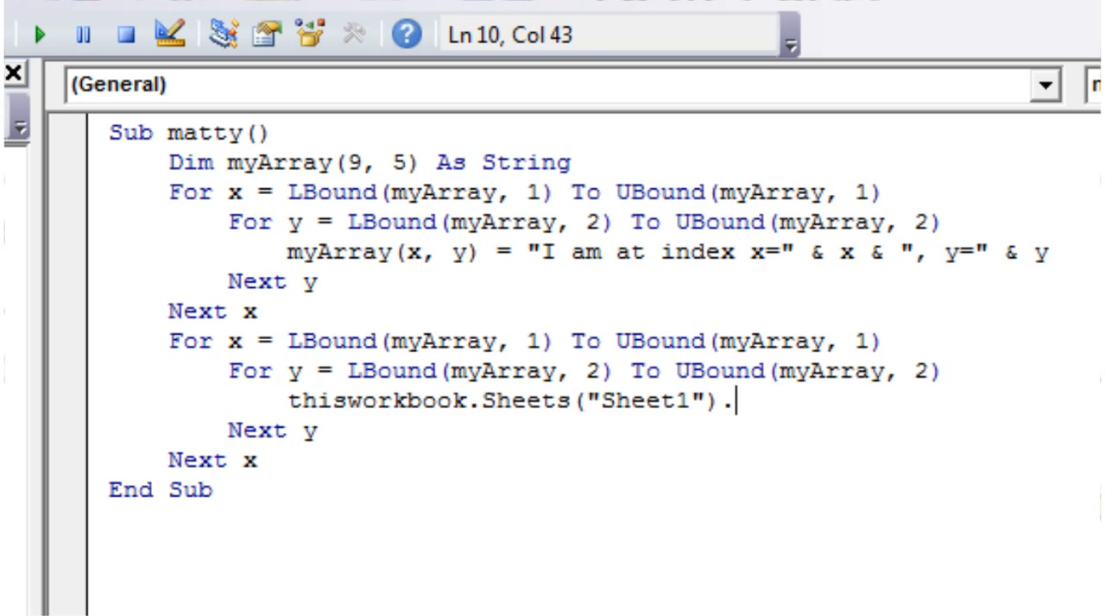
text(cells()
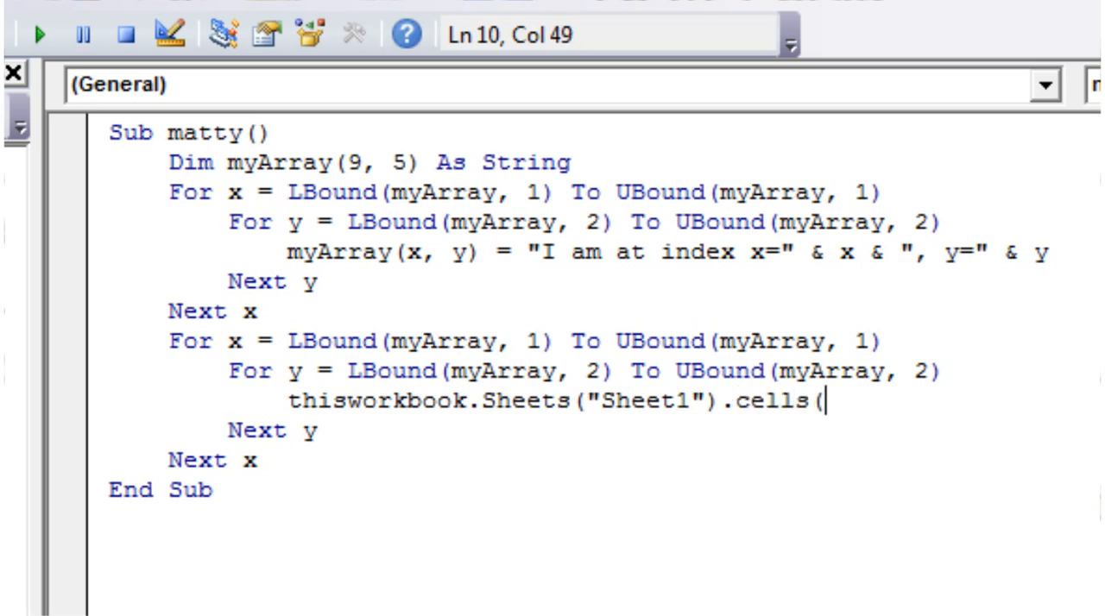
text(x)
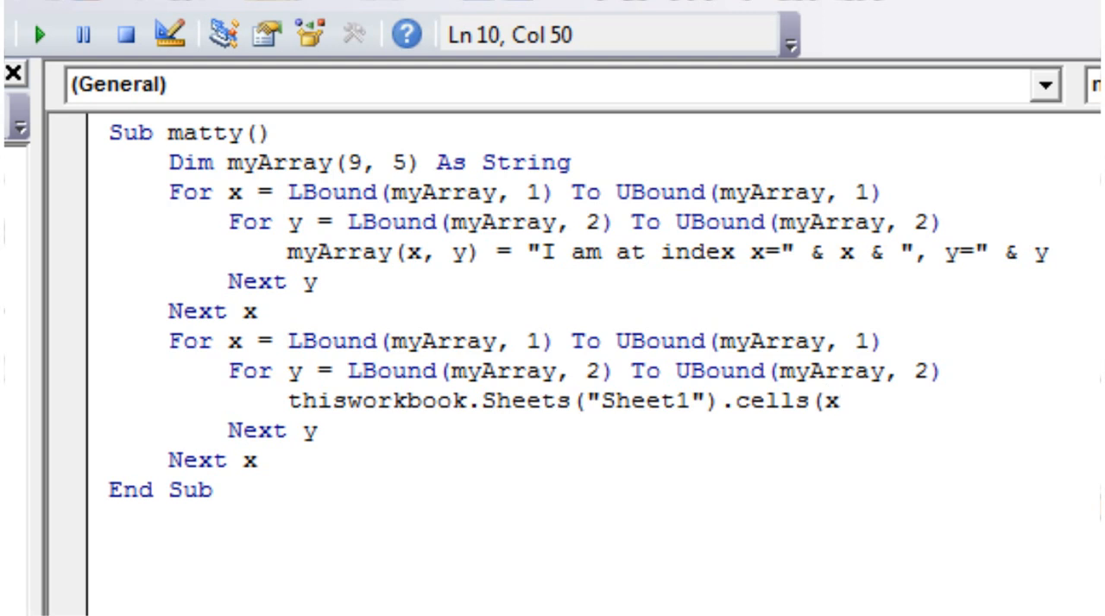
text(+)
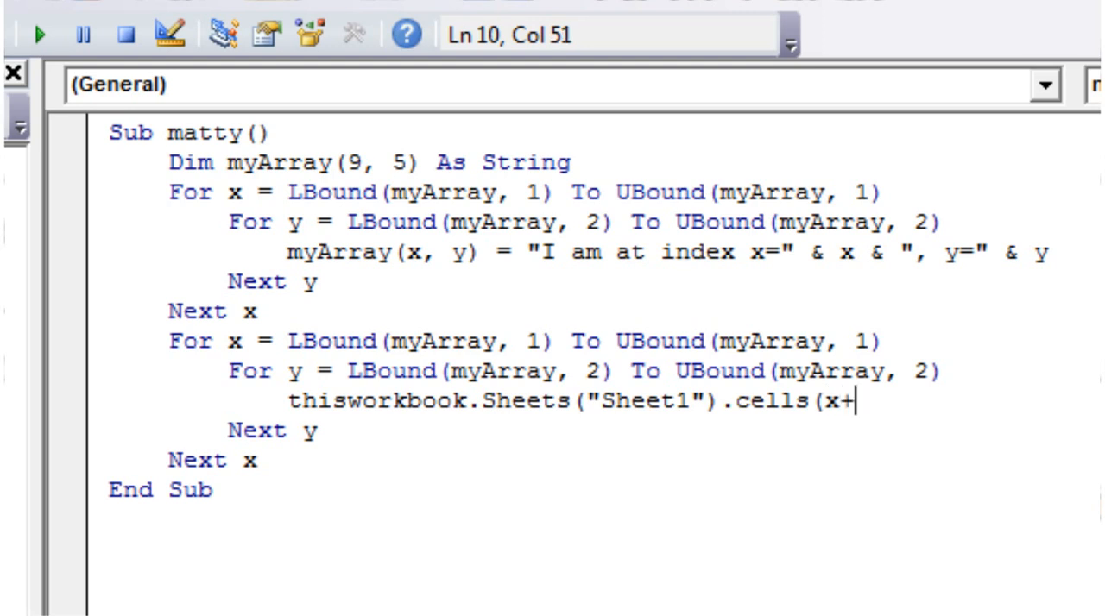
text(1)
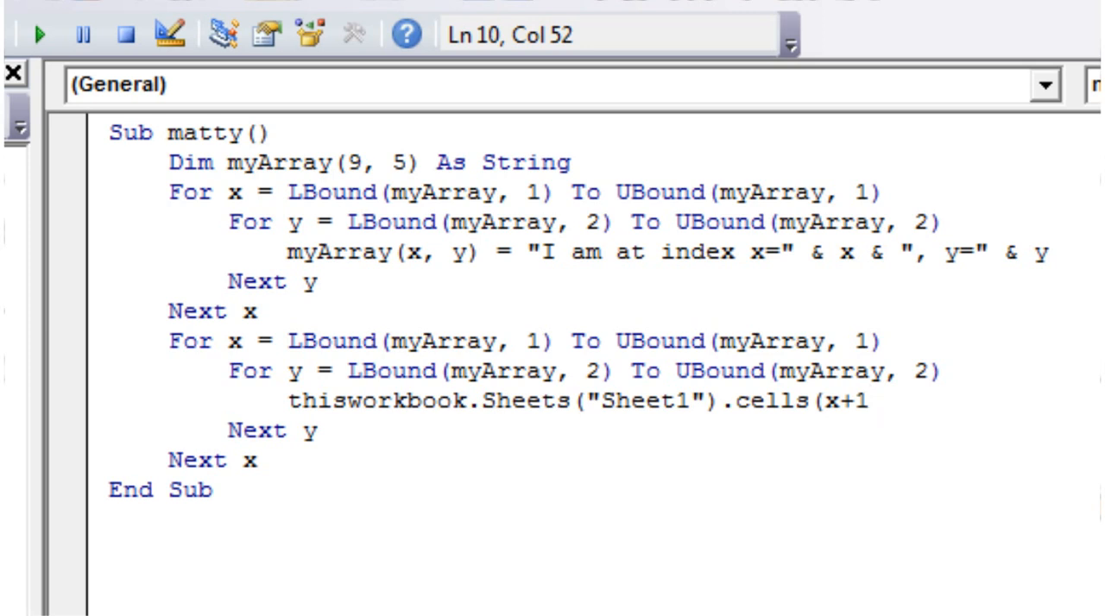
text(,y+1)
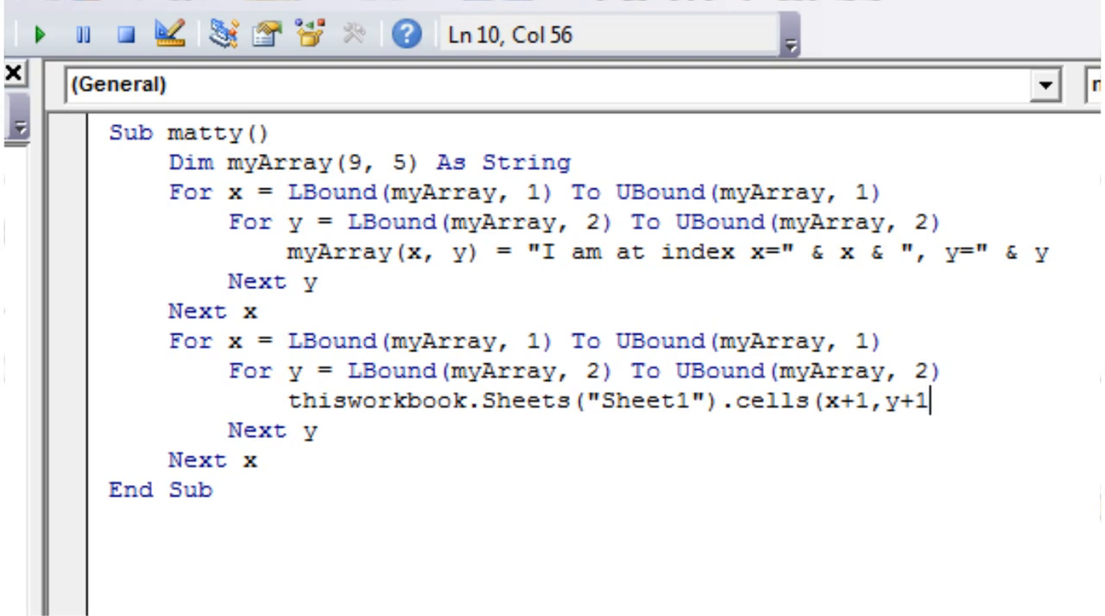
text(.val)
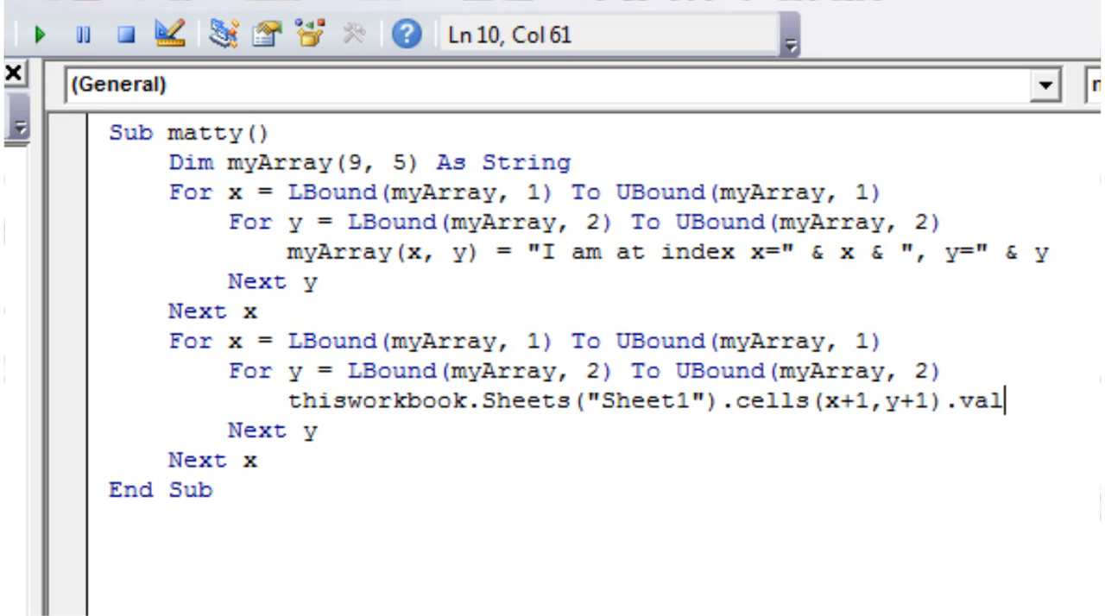
text(ue =)
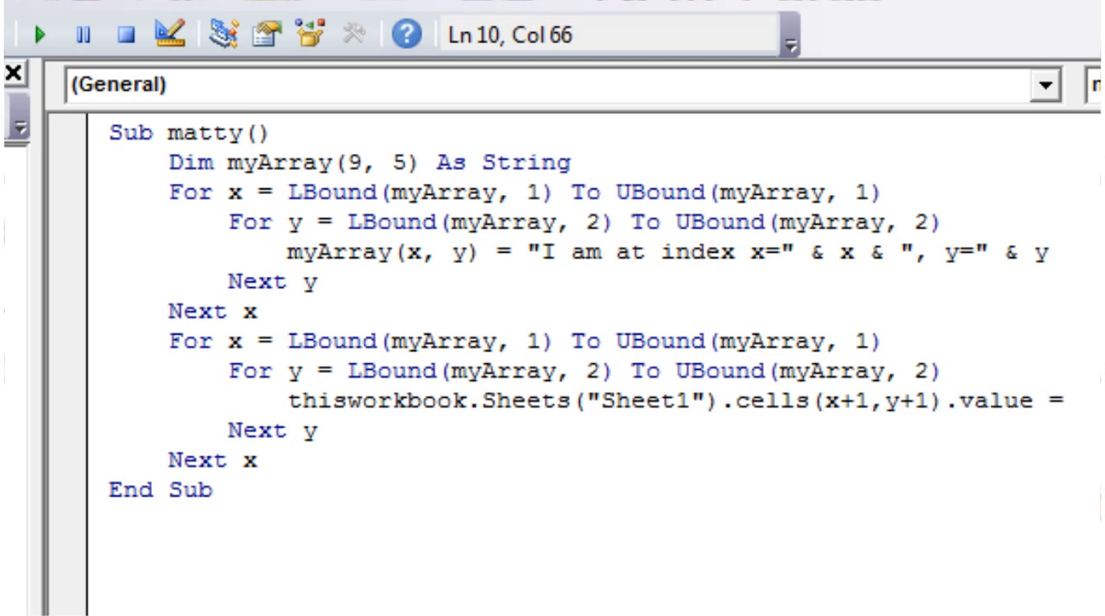
text(myArray)
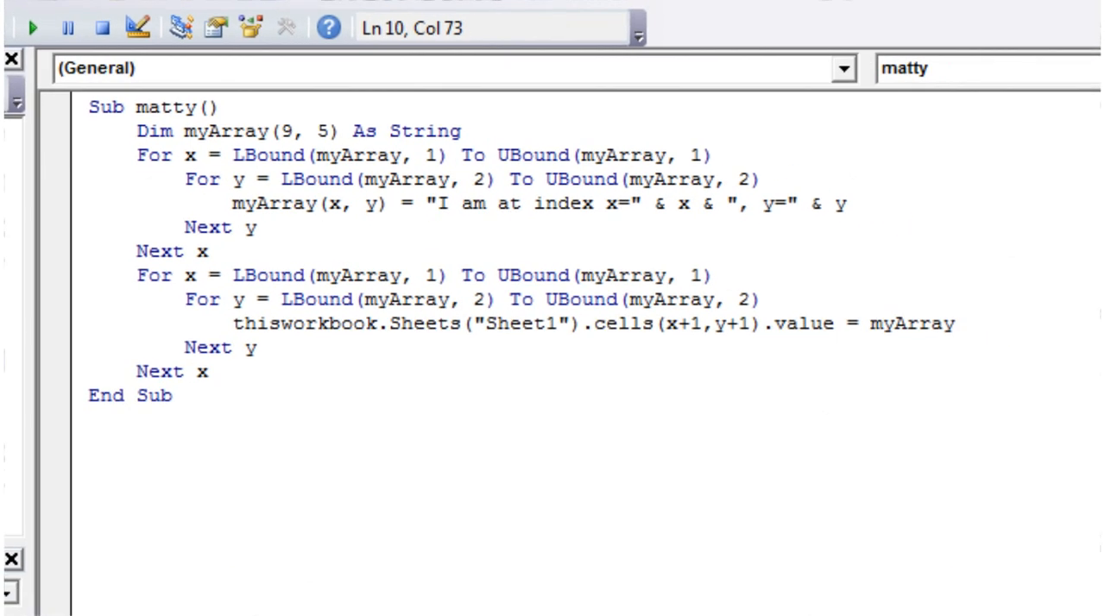
text((x,)
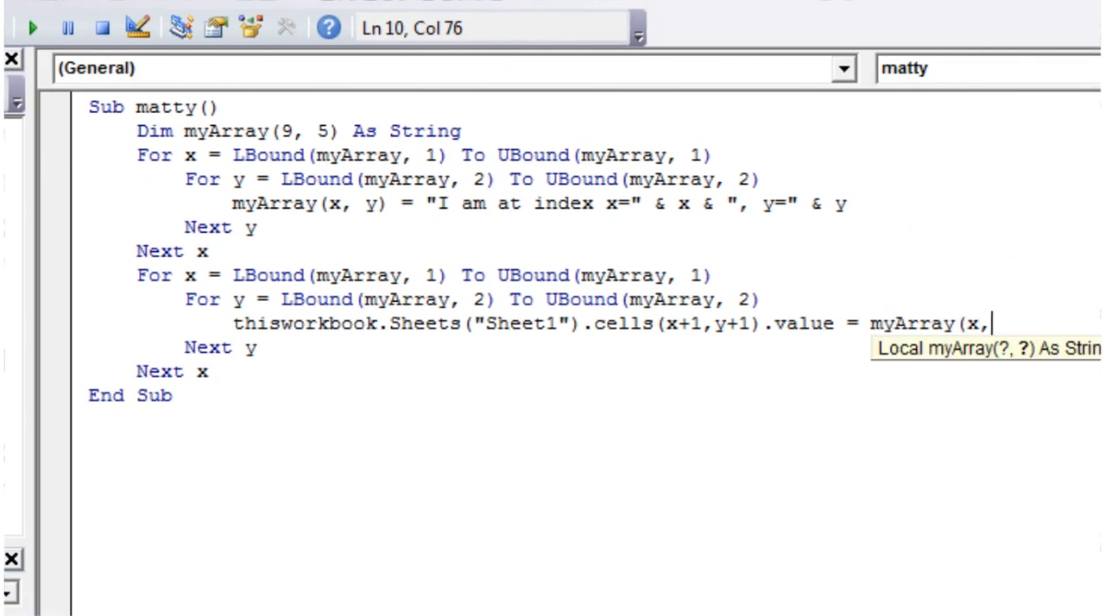
text(y))
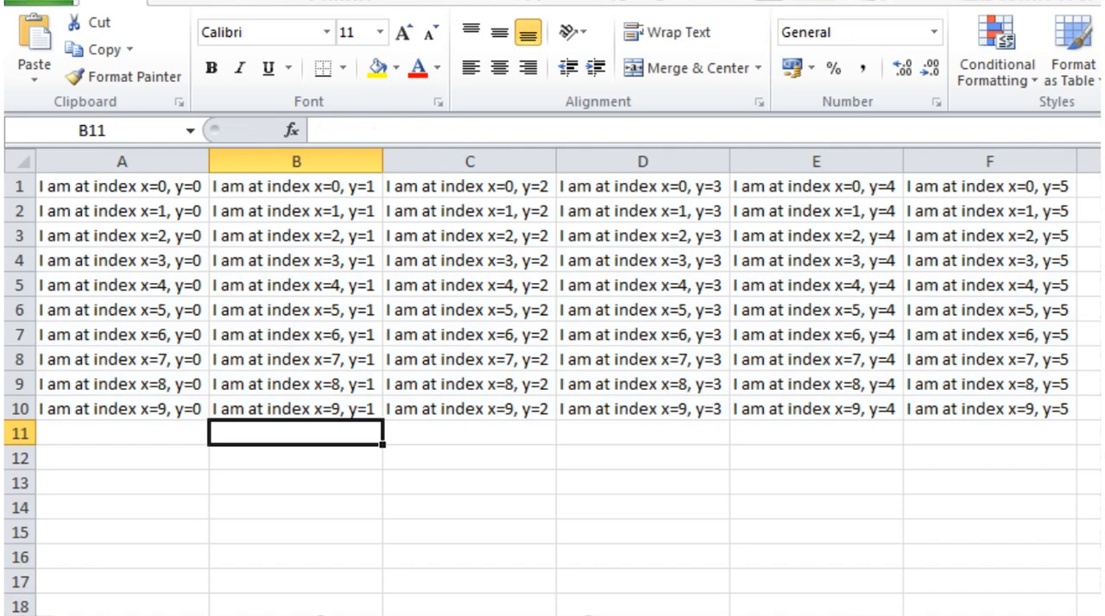
Step: Spot-check cells A1, B1, E8 and E5 on Sheet1 for their index text
click(121, 187)
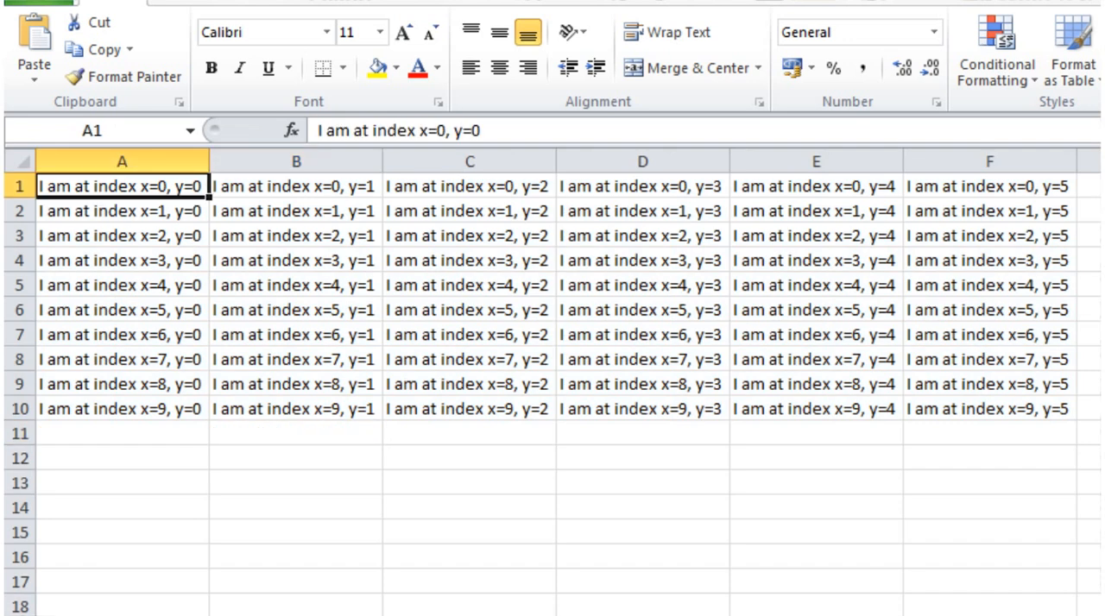
click(297, 187)
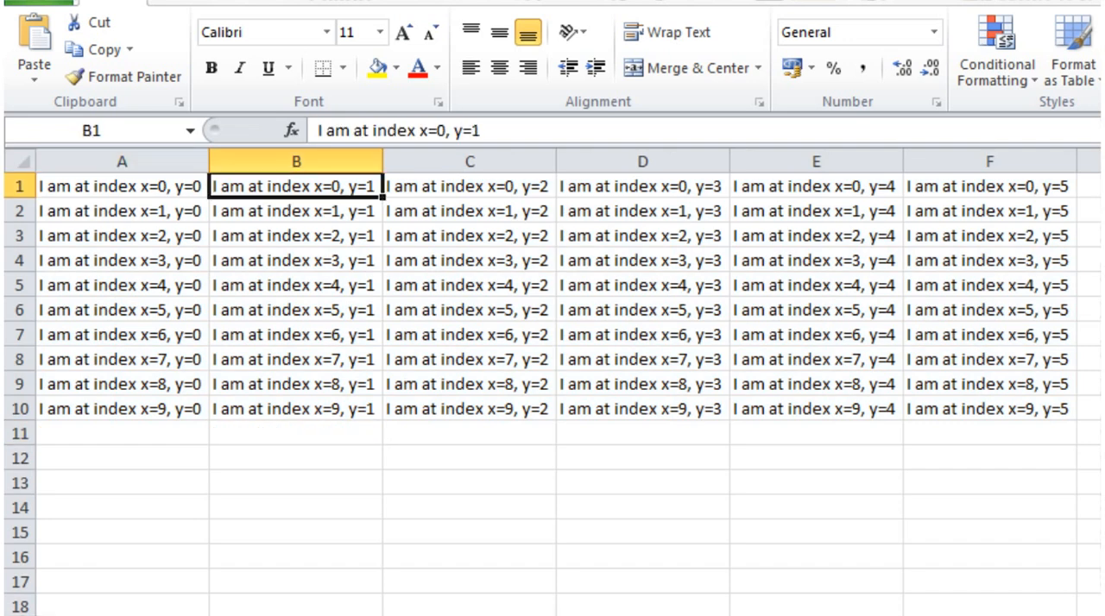
click(815, 359)
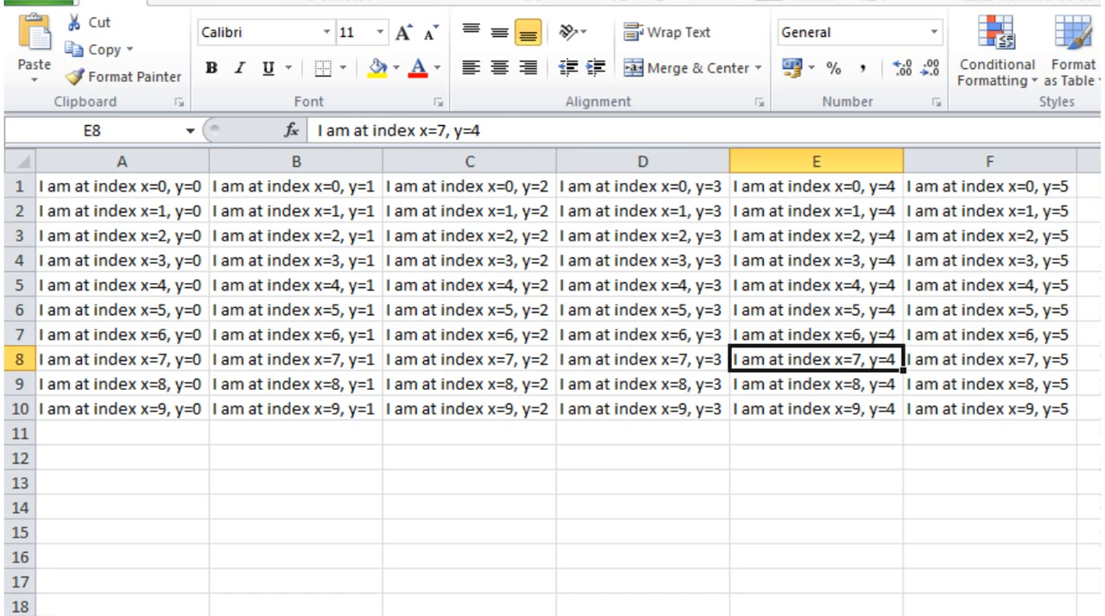
click(815, 285)
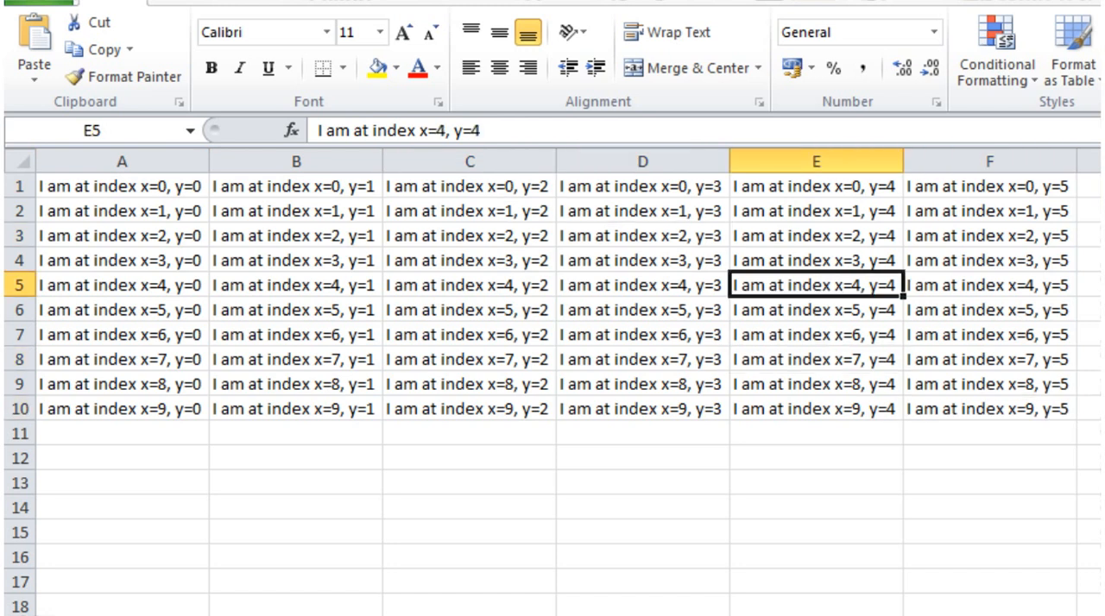
click(988, 408)
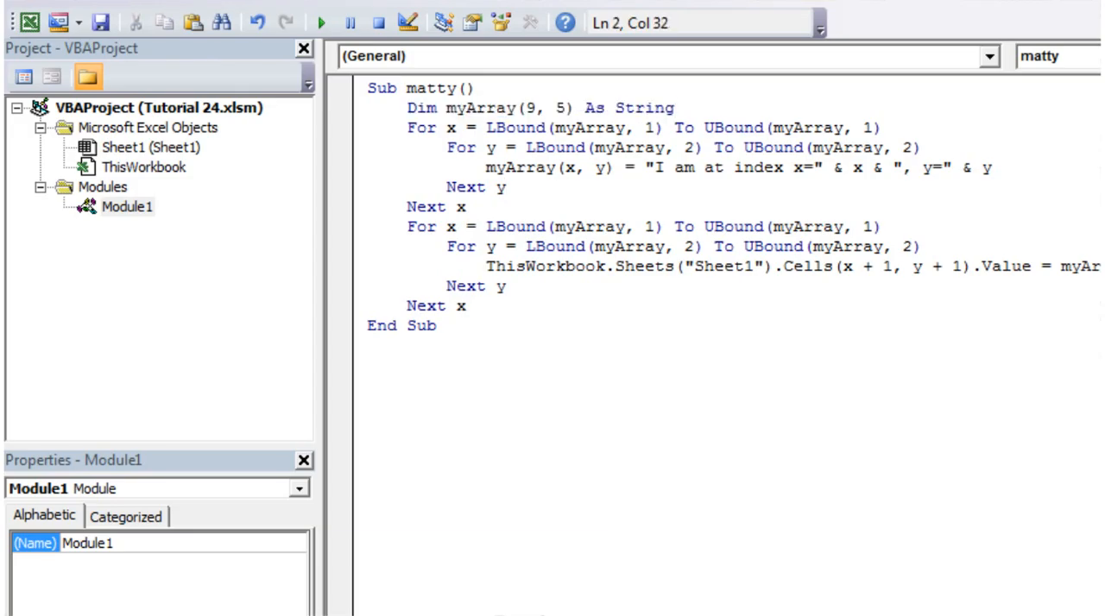
Step: Duplicate the For y line and extend the Dim to myArray(9, 5, 7)
drag(408, 128, 507, 187)
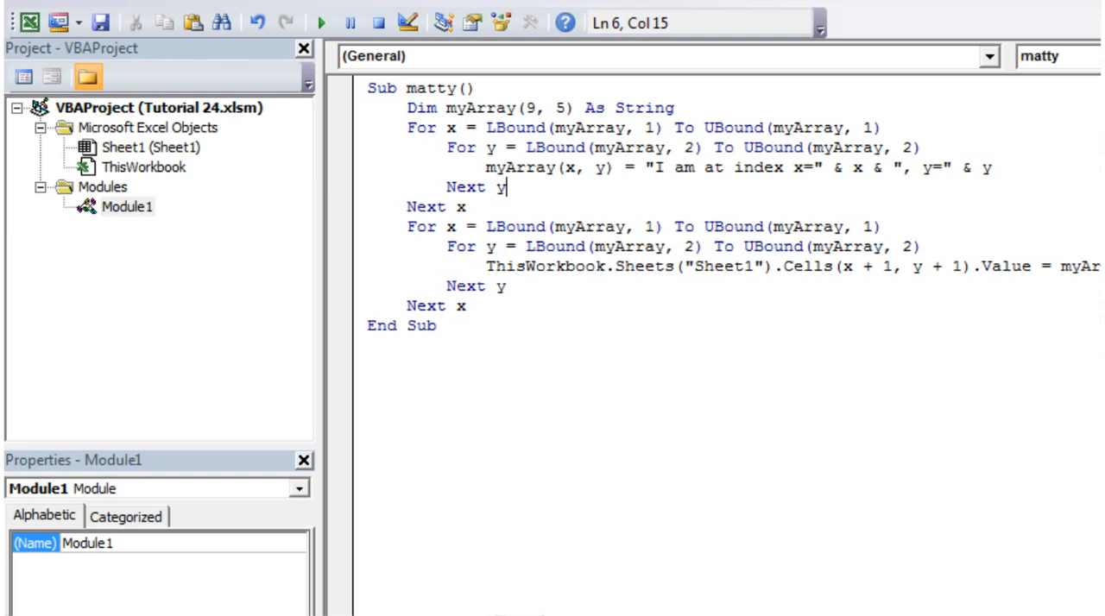
click(561, 107)
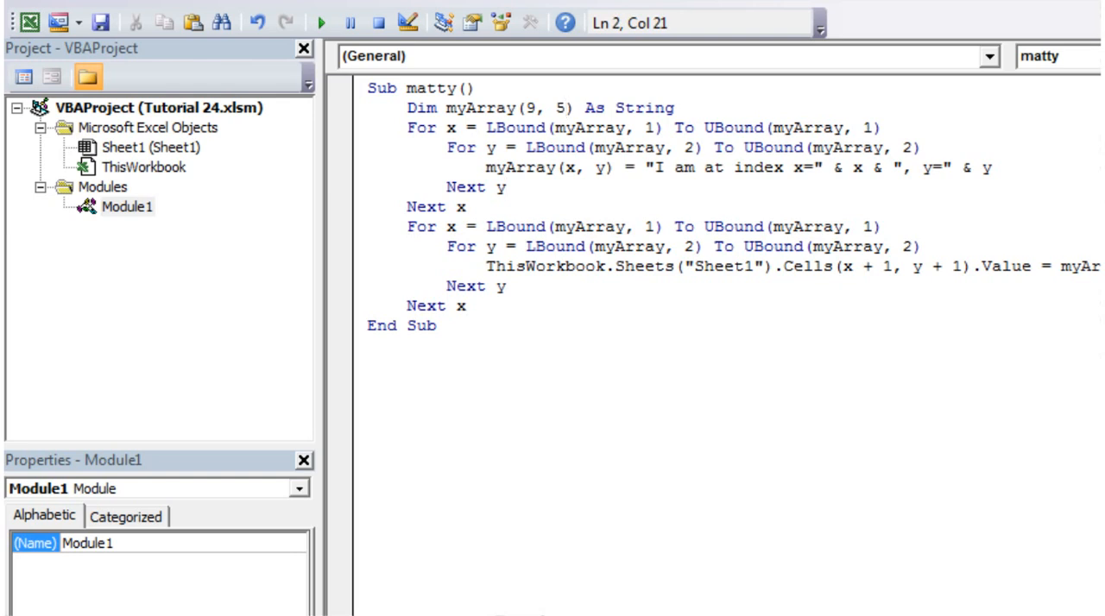
text(,)
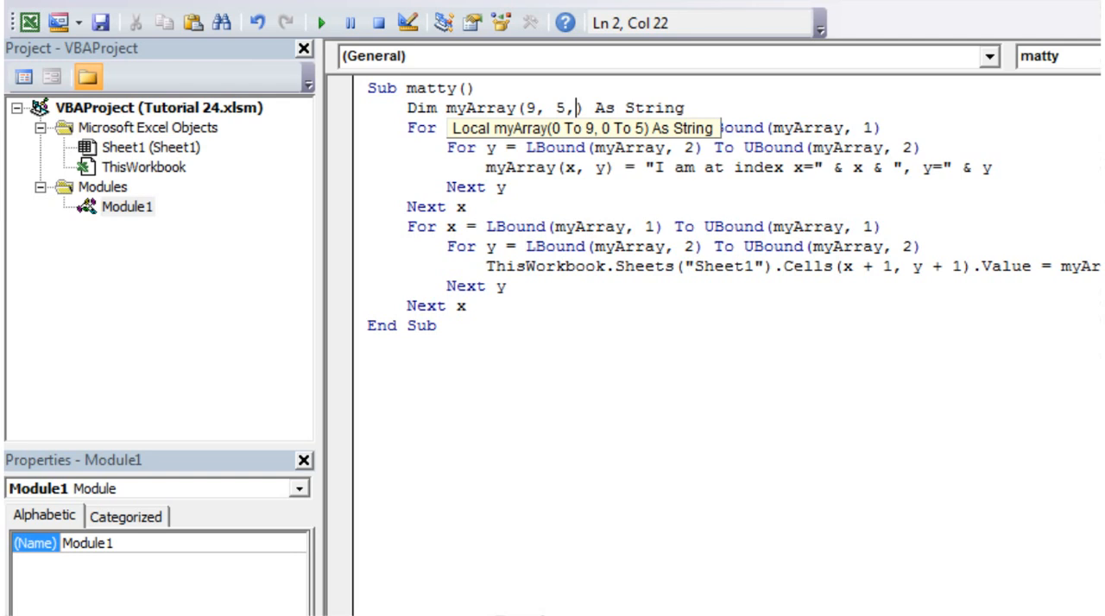
text(7))
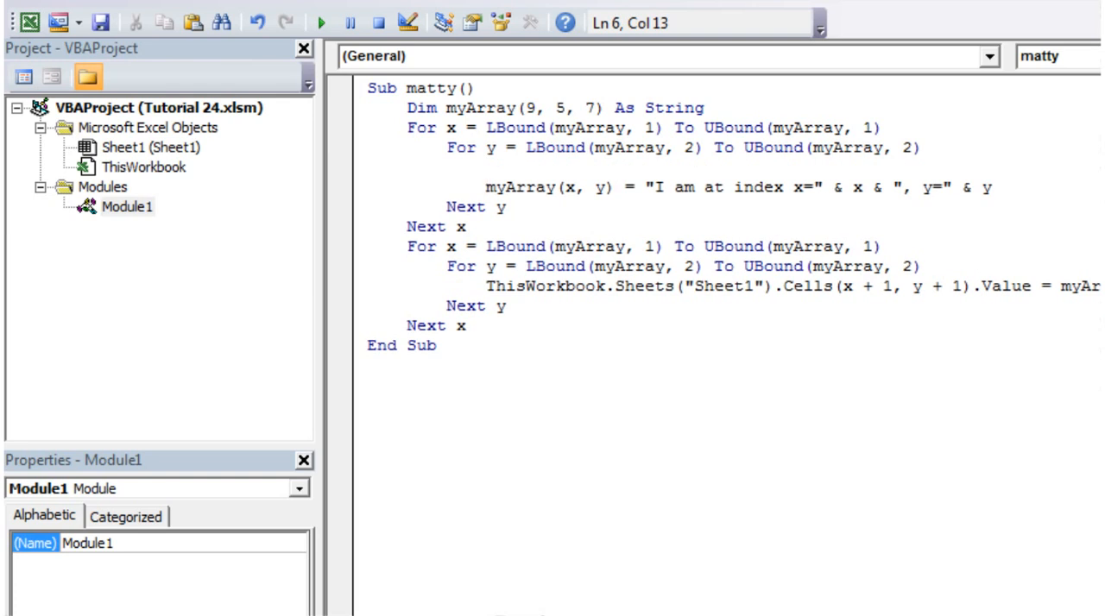
Step: Turn the copied line into For z = LBound(myArray, 3) To UBound(myArray, 3)
drag(445, 149, 922, 148)
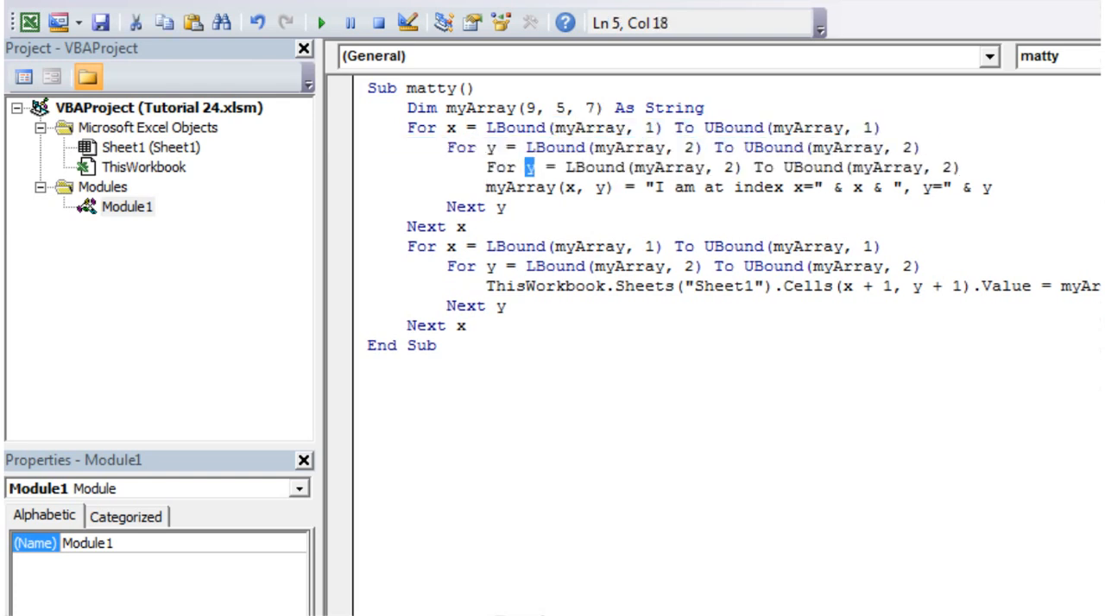
text(z)
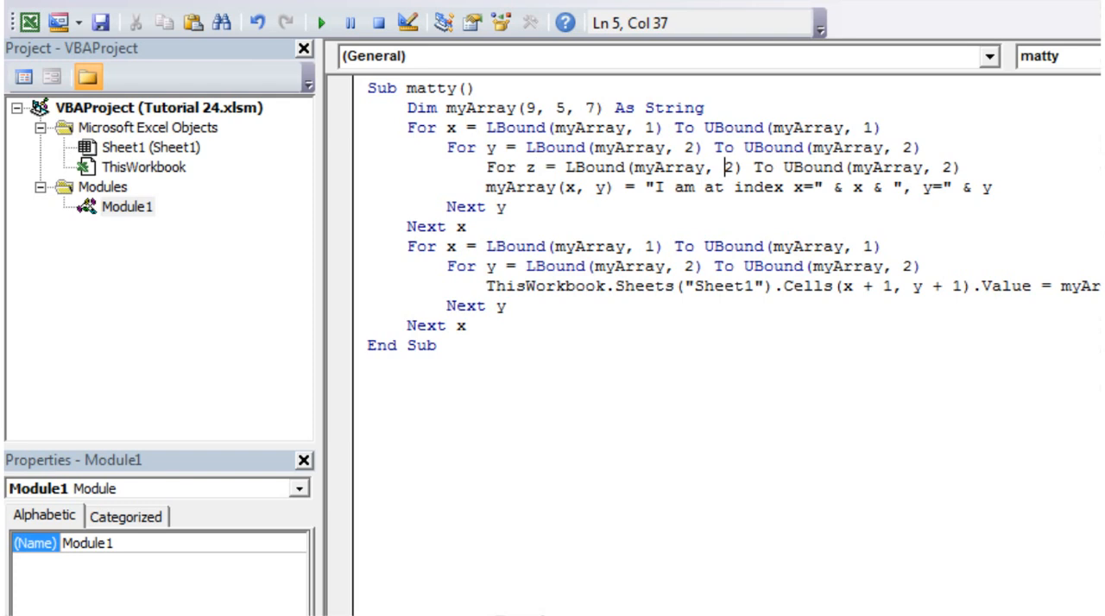
text(3)
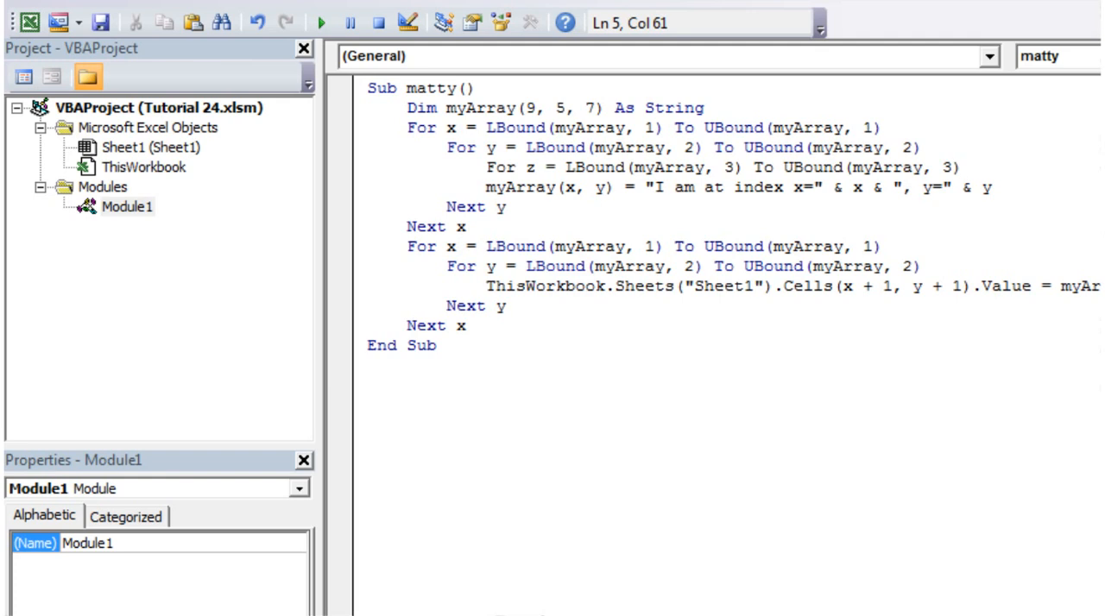
click(960, 168)
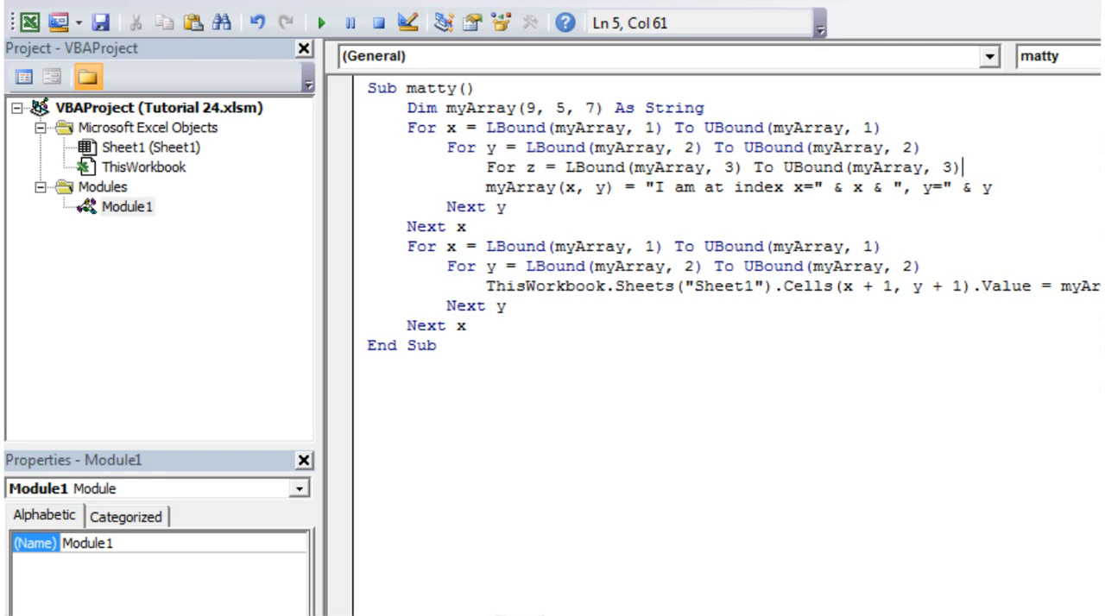